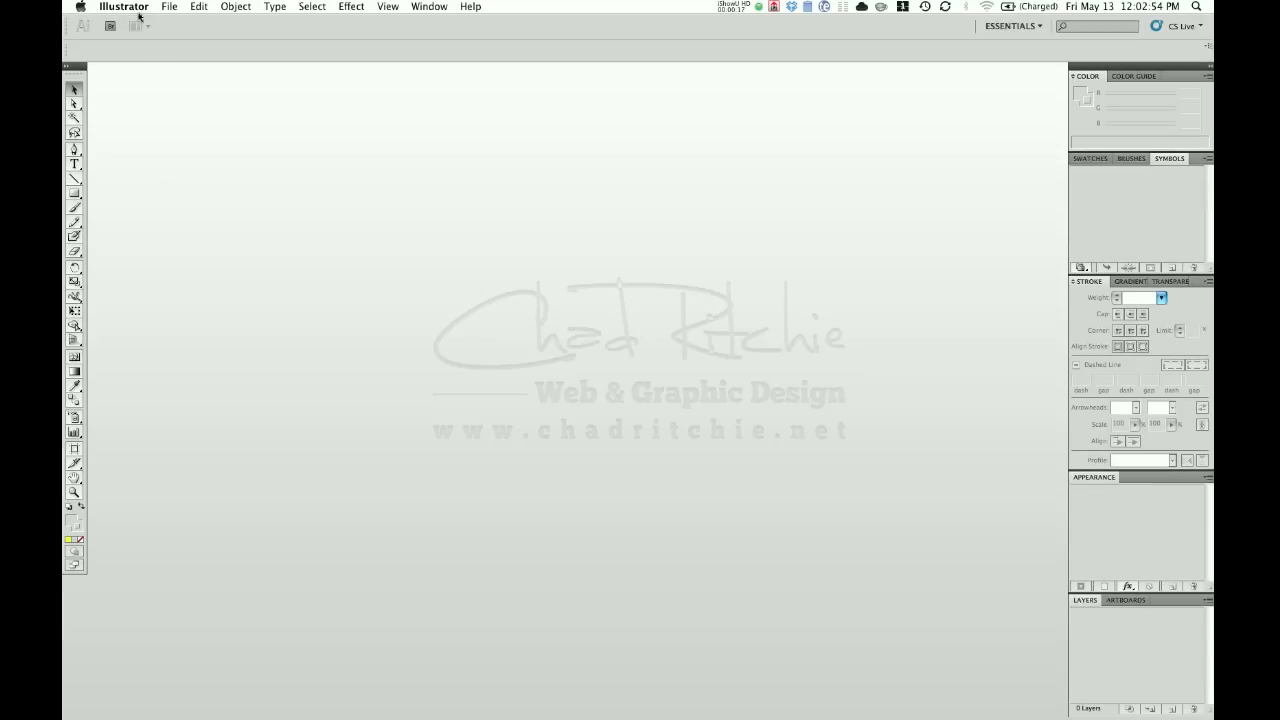
Step: Create a new document with the Web profile at 800 × 600 px
click(168, 6)
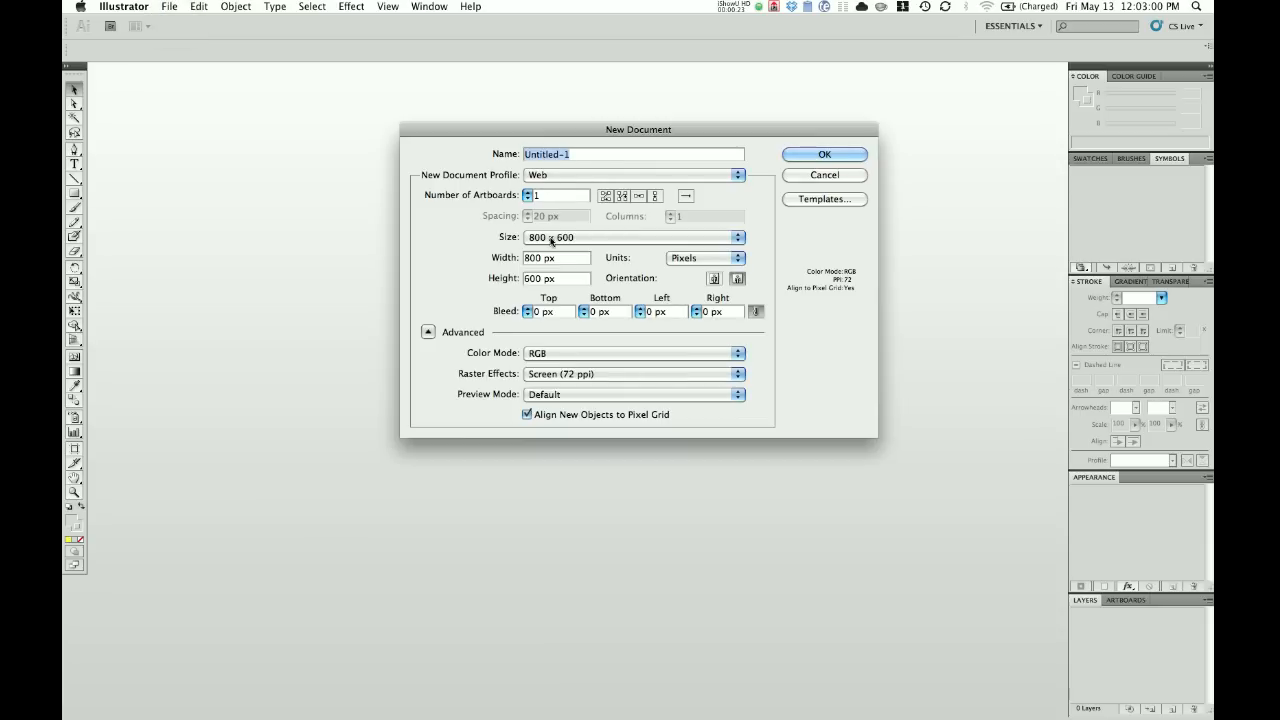
mouse_move(533, 427)
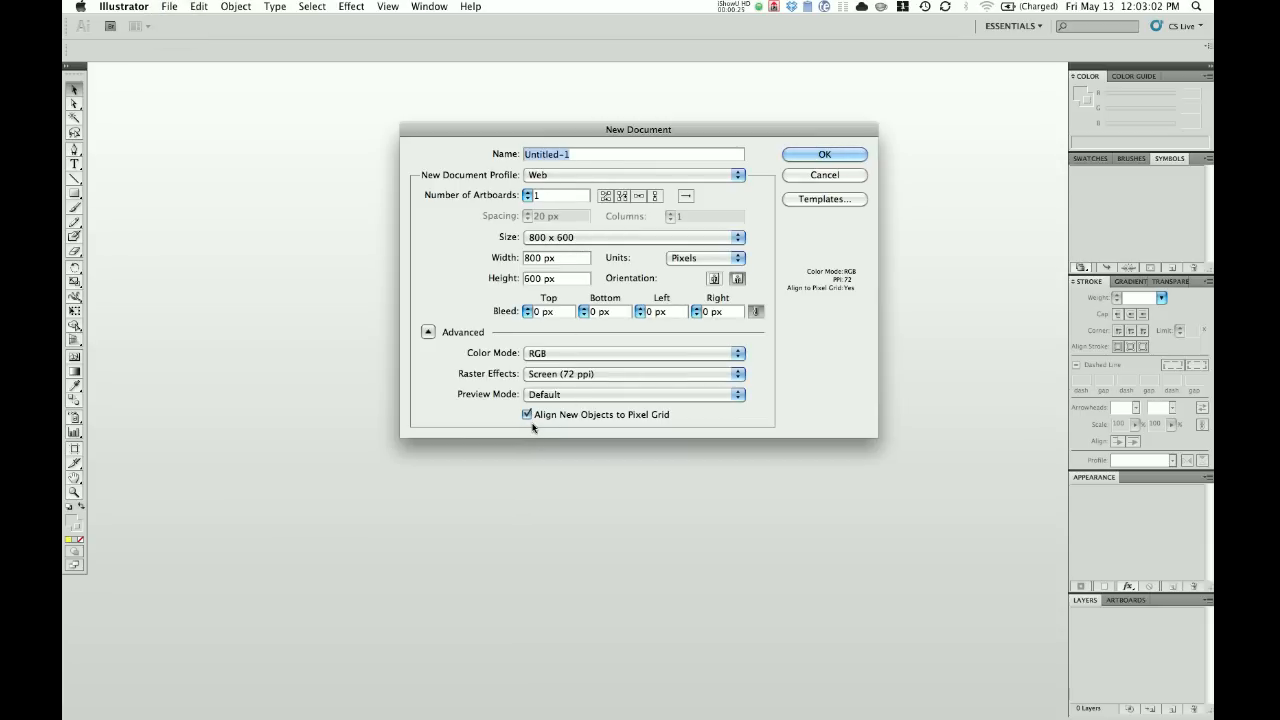
mouse_move(592, 420)
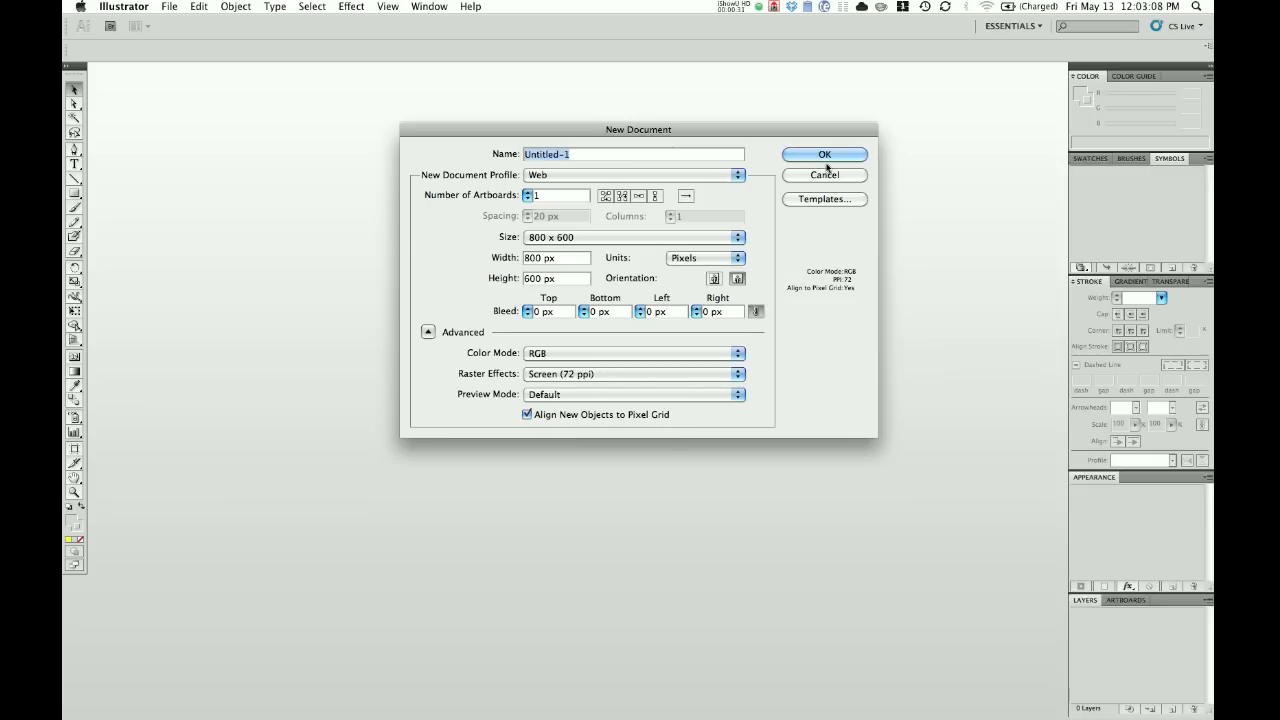
click(824, 154)
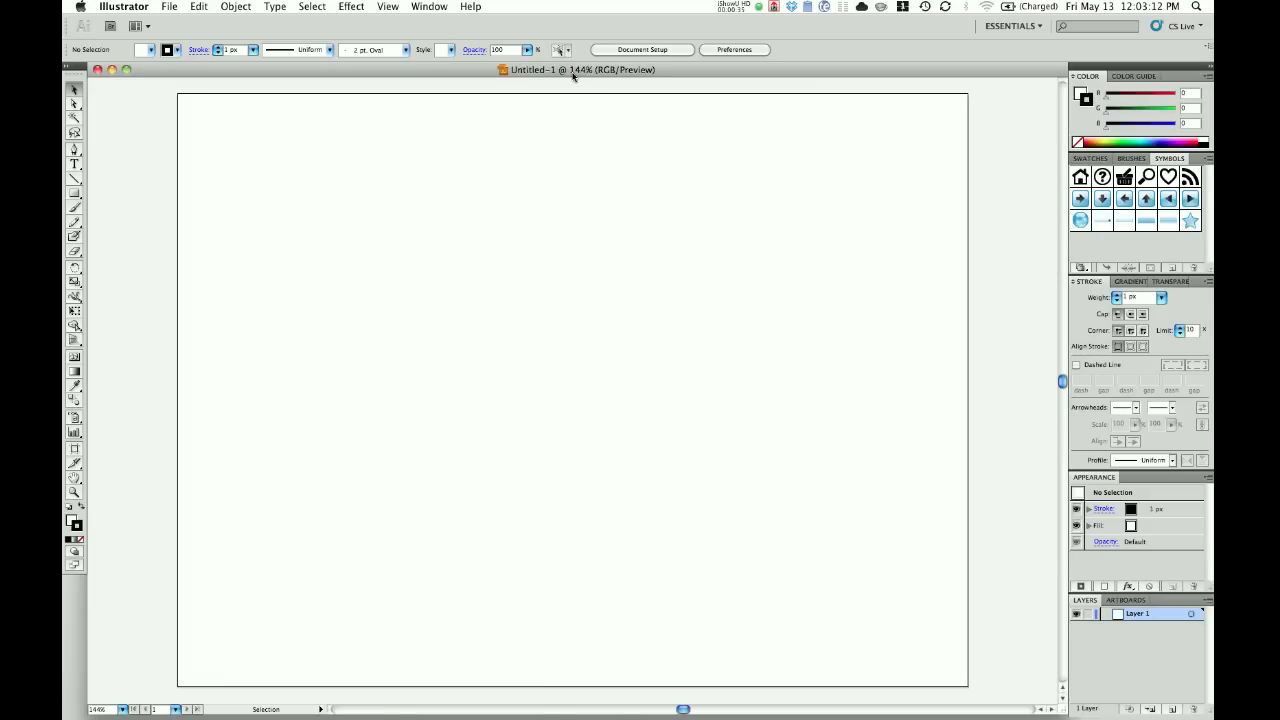
Step: Set the view to Actual Size and draw a vertical line with the Pen tool
click(387, 7)
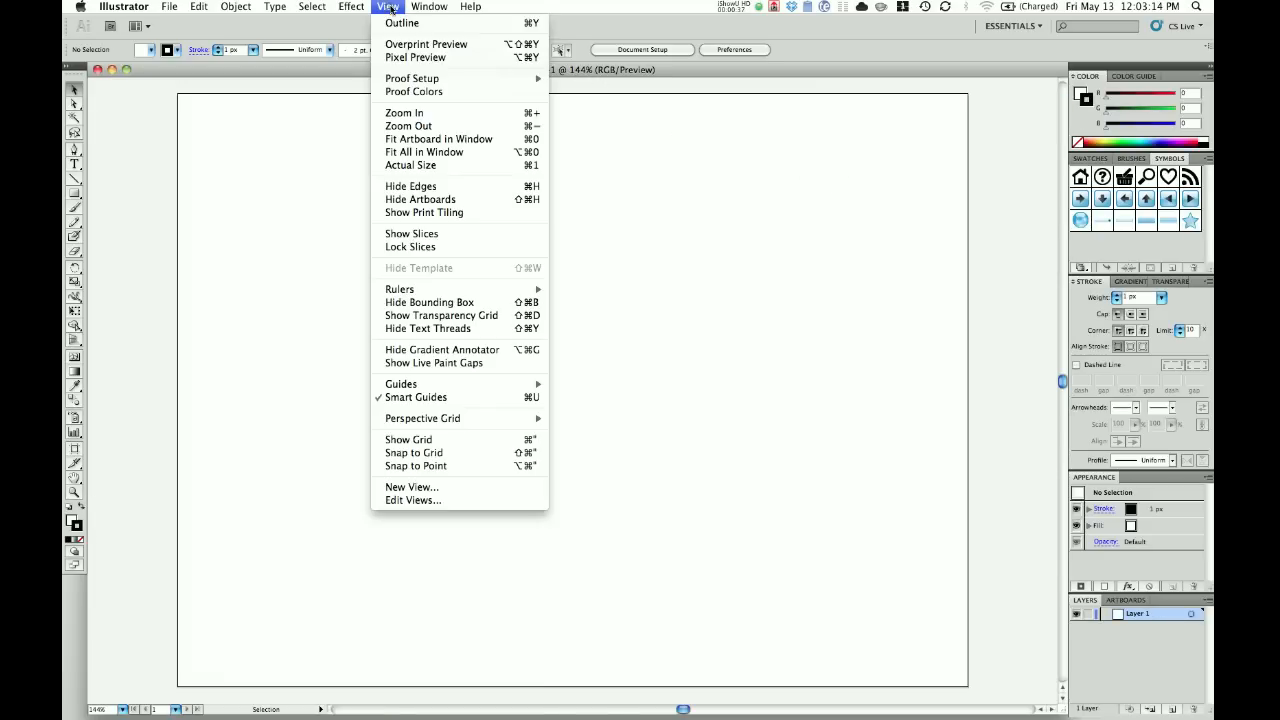
click(410, 165)
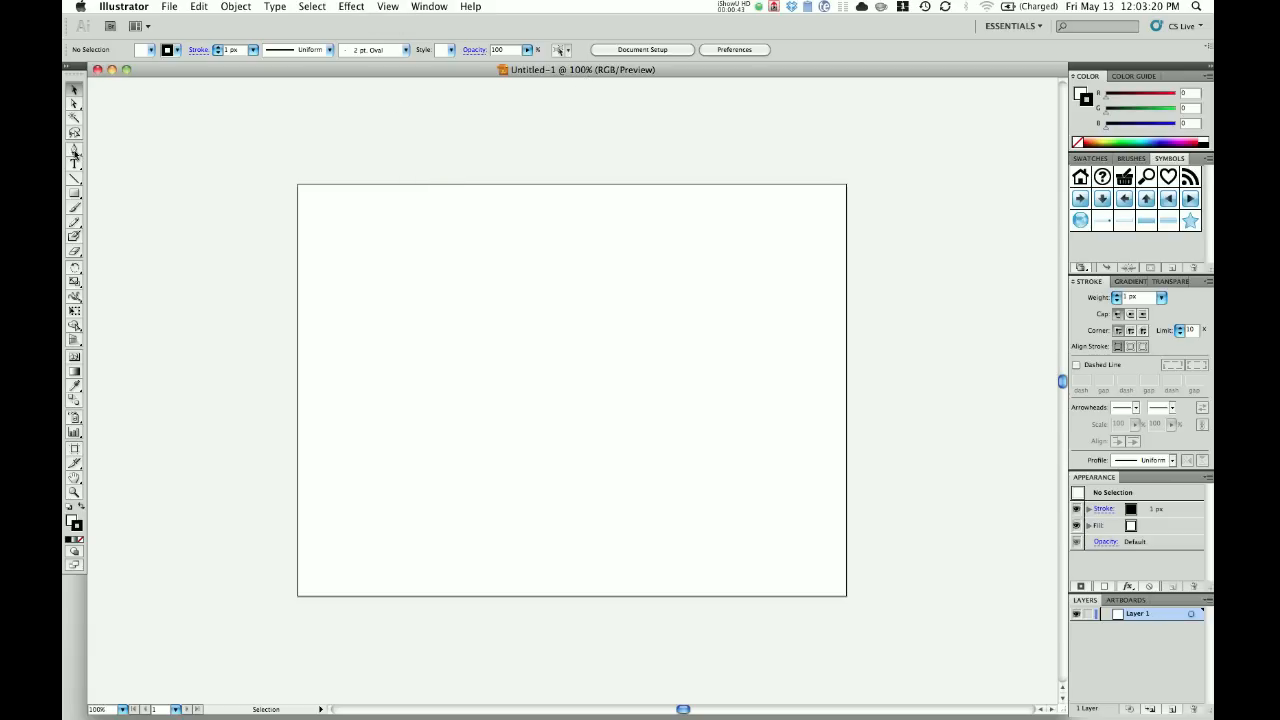
click(74, 154)
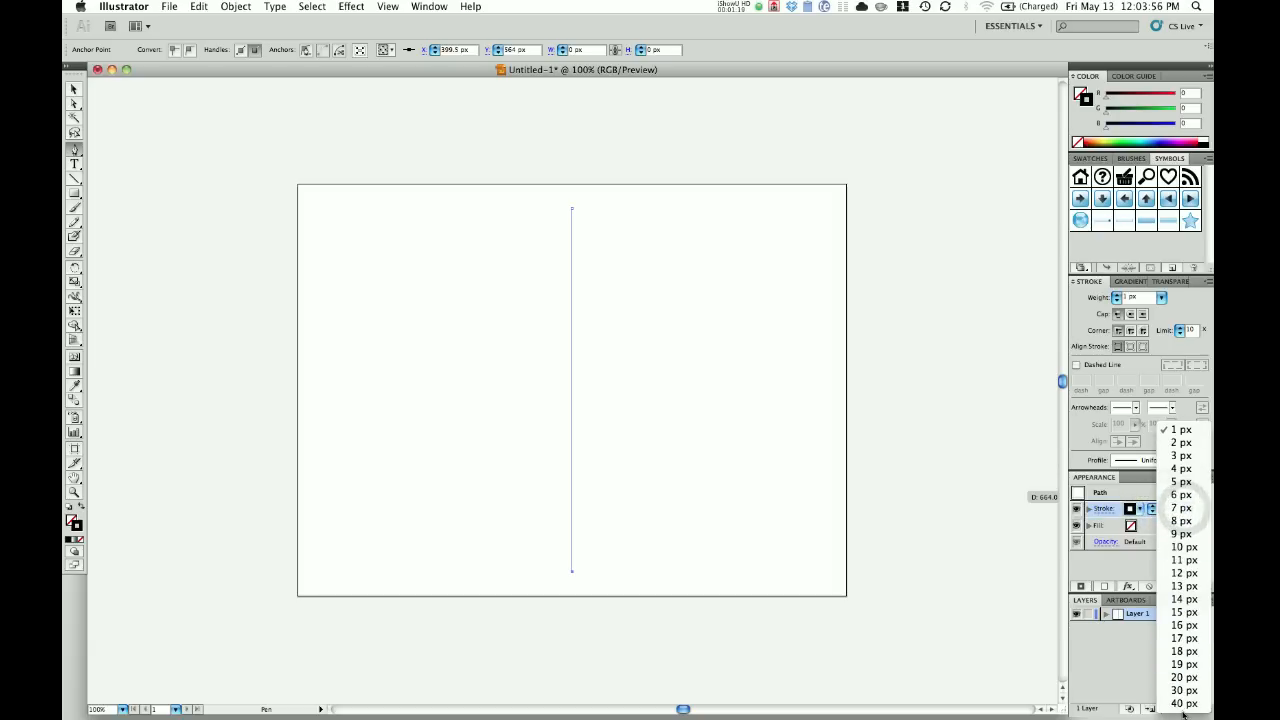
Step: Give the path a 40 px stroke, then duplicate it as a 36 px white stroke
click(1181, 704)
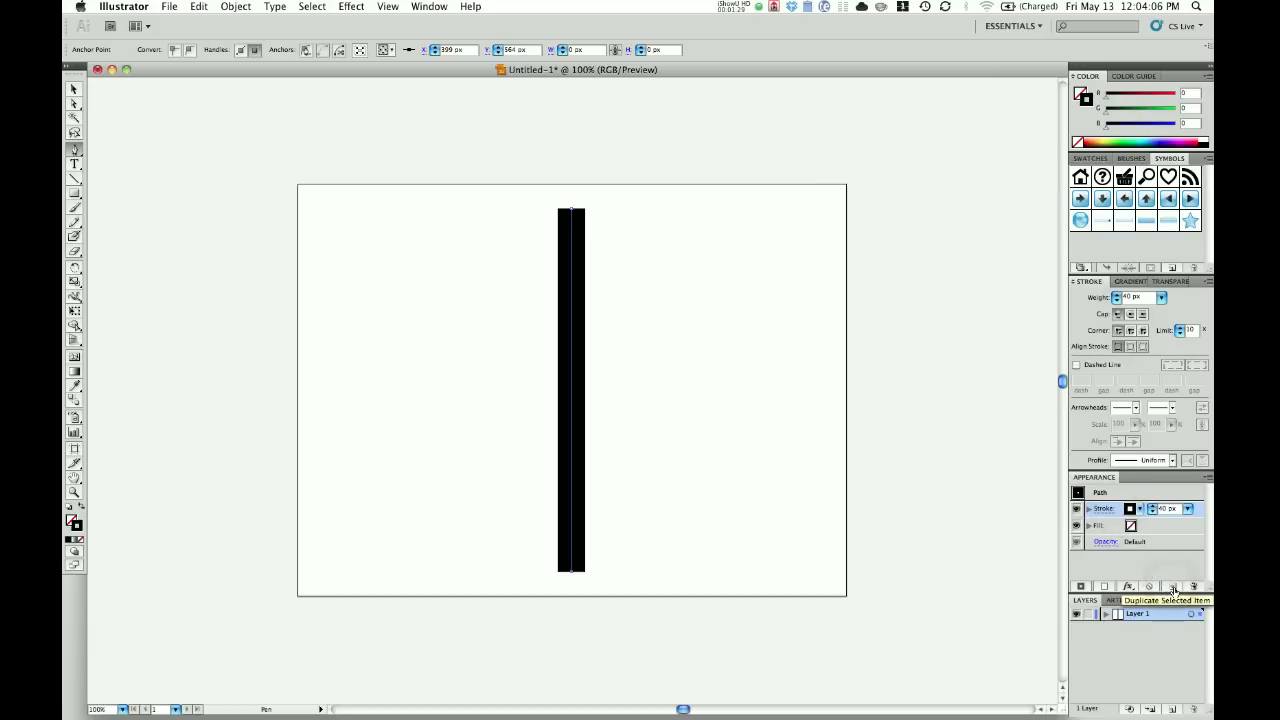
click(1171, 586)
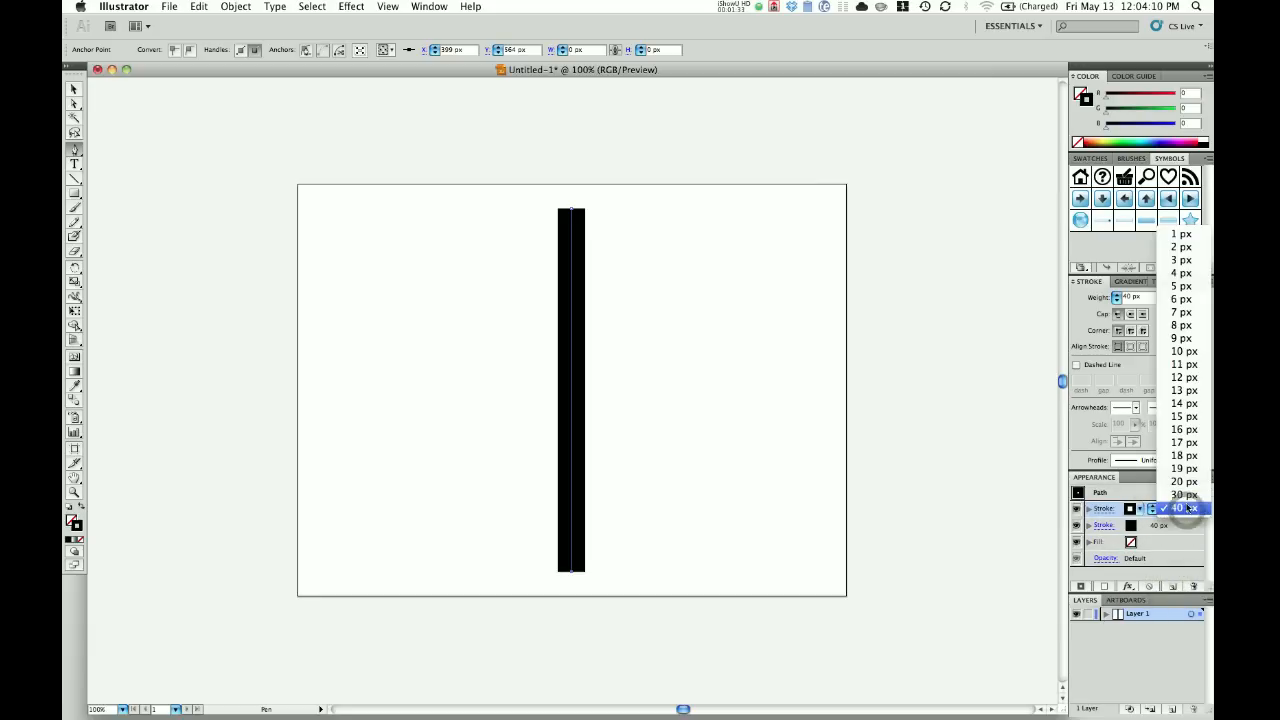
click(1183, 494)
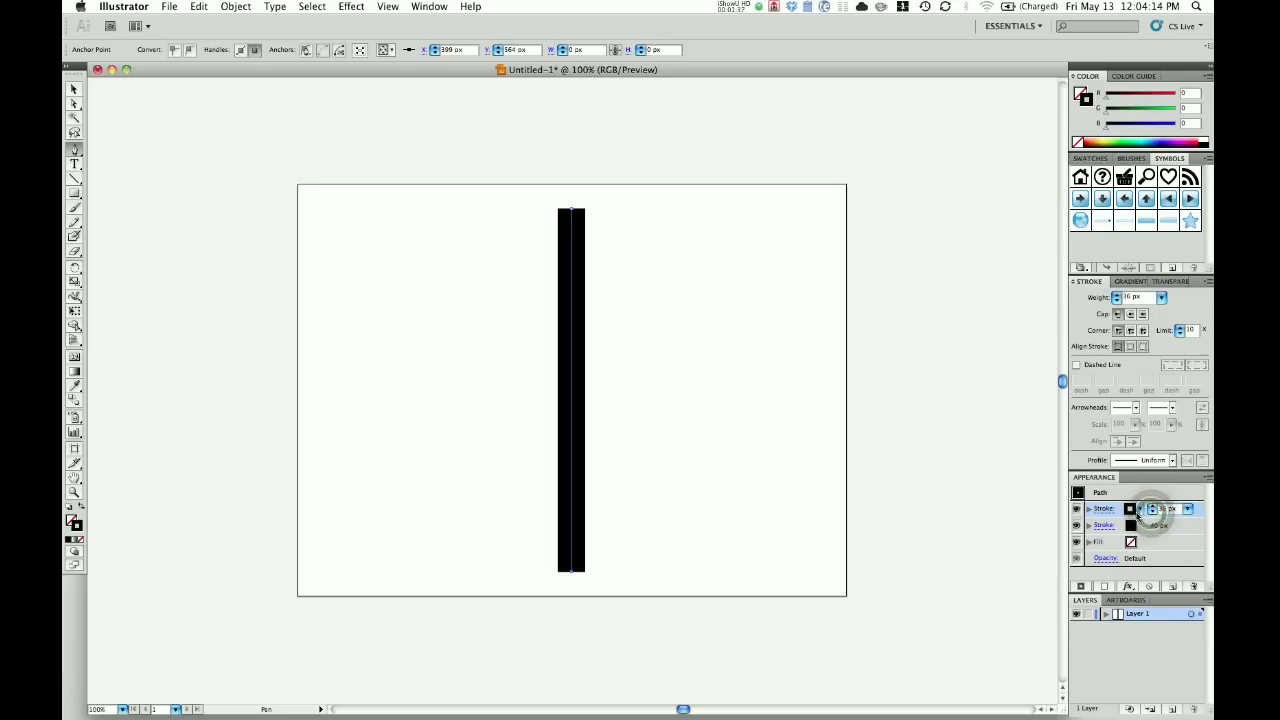
click(1130, 509)
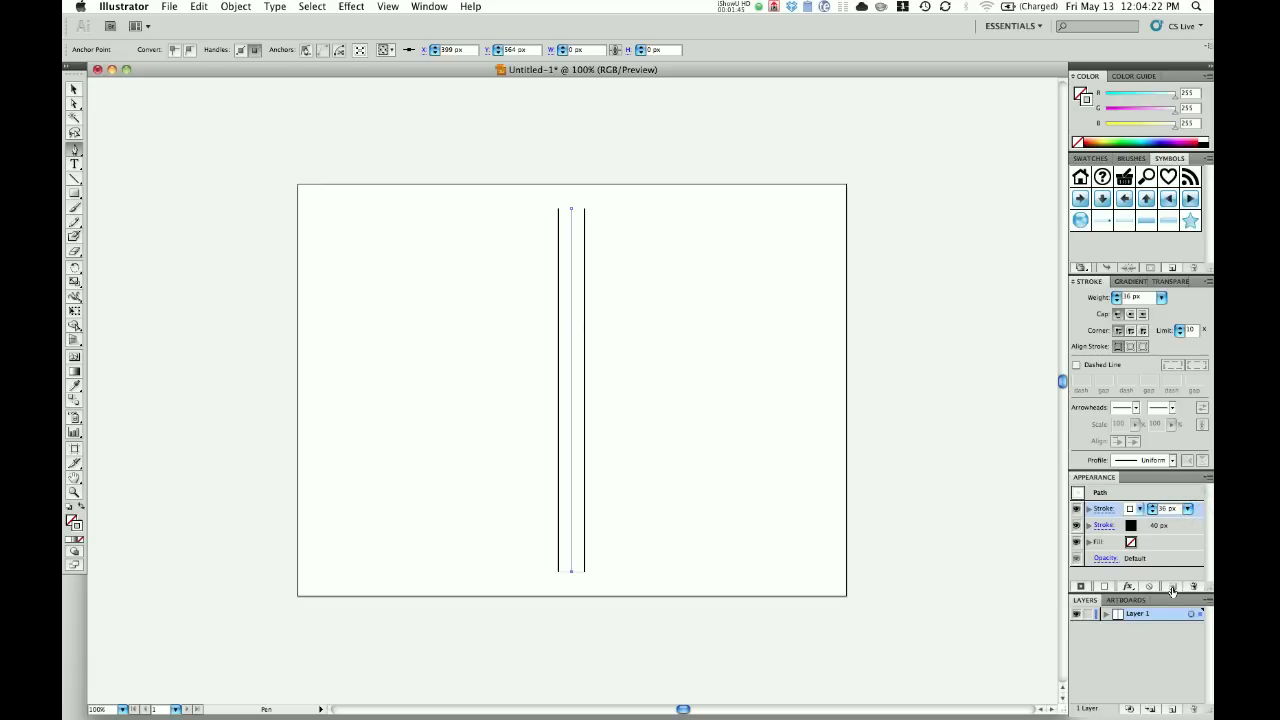
Step: Duplicate the white stroke and make the new top stroke 32 px black
click(1171, 587)
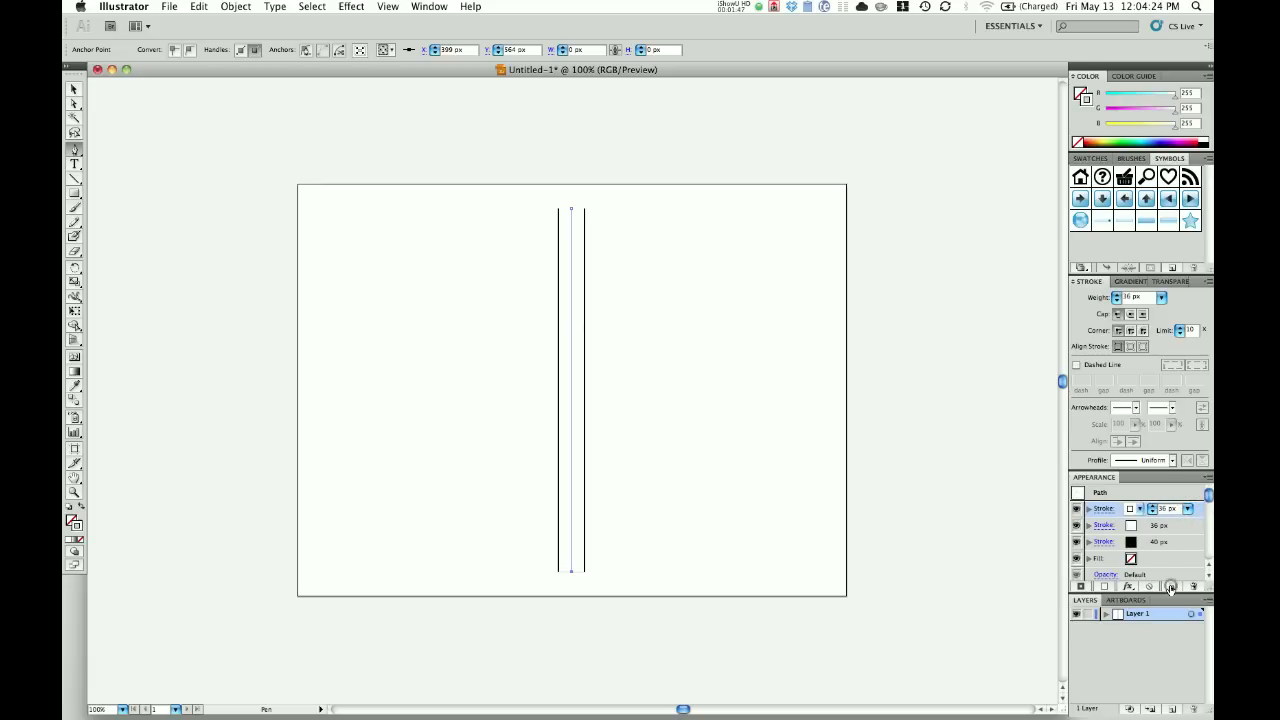
click(1131, 509)
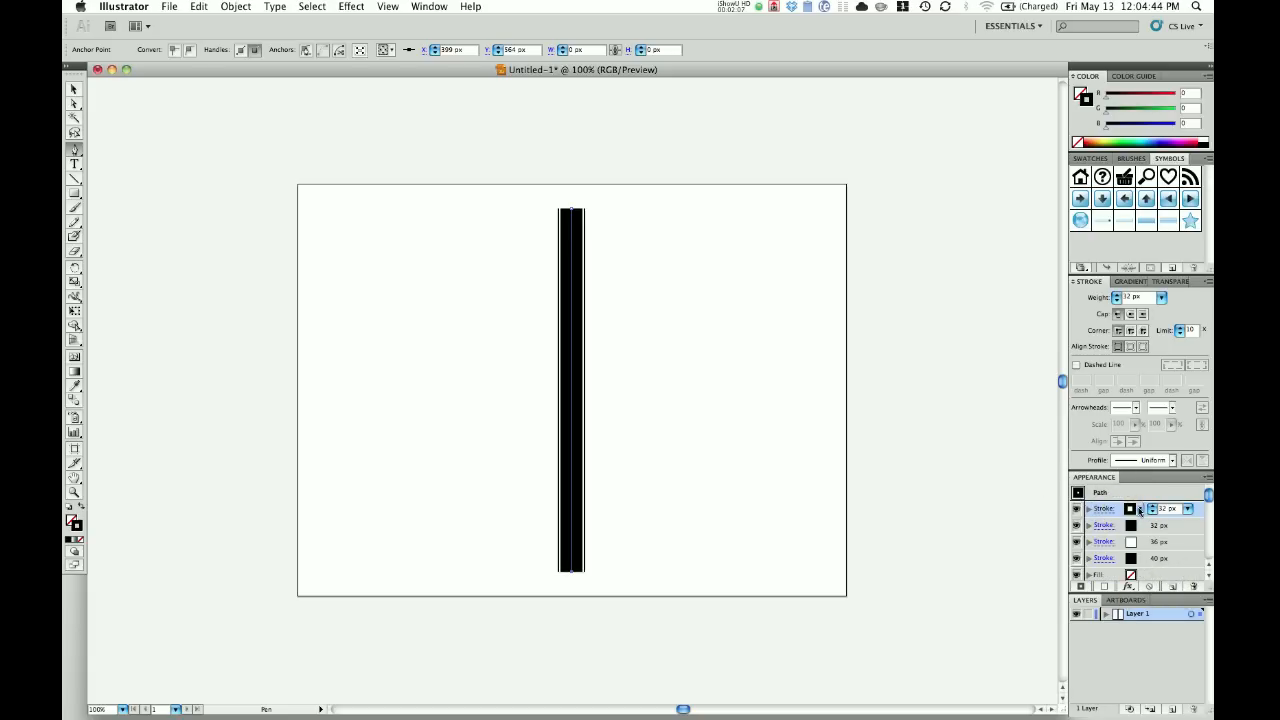
Step: Make the top stroke a 3 px yellow line and reselect the road path
click(1131, 508)
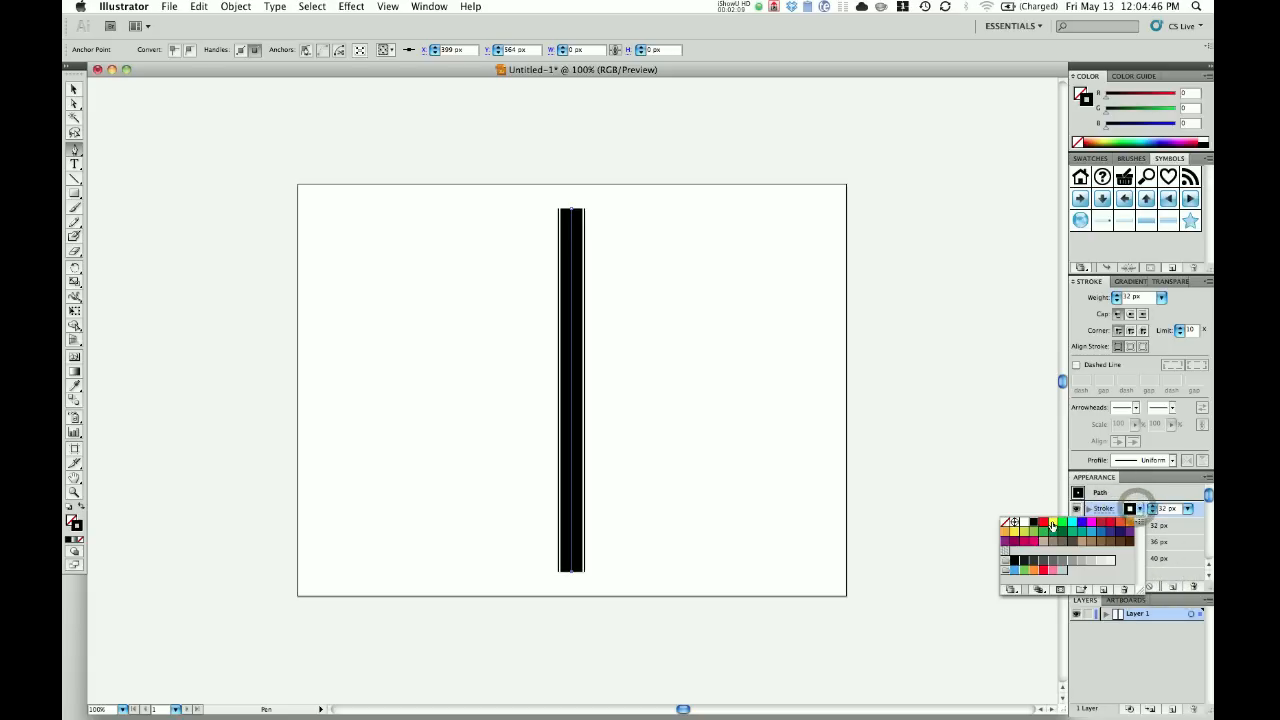
click(1050, 521)
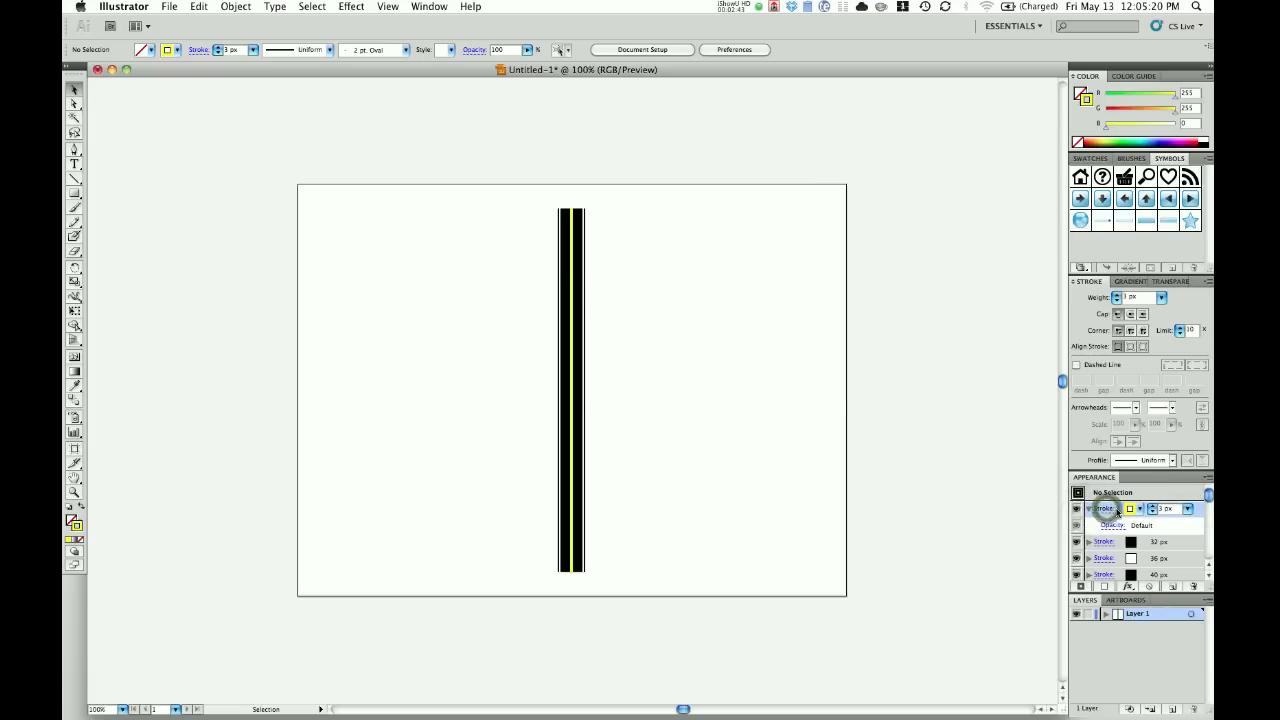
click(74, 103)
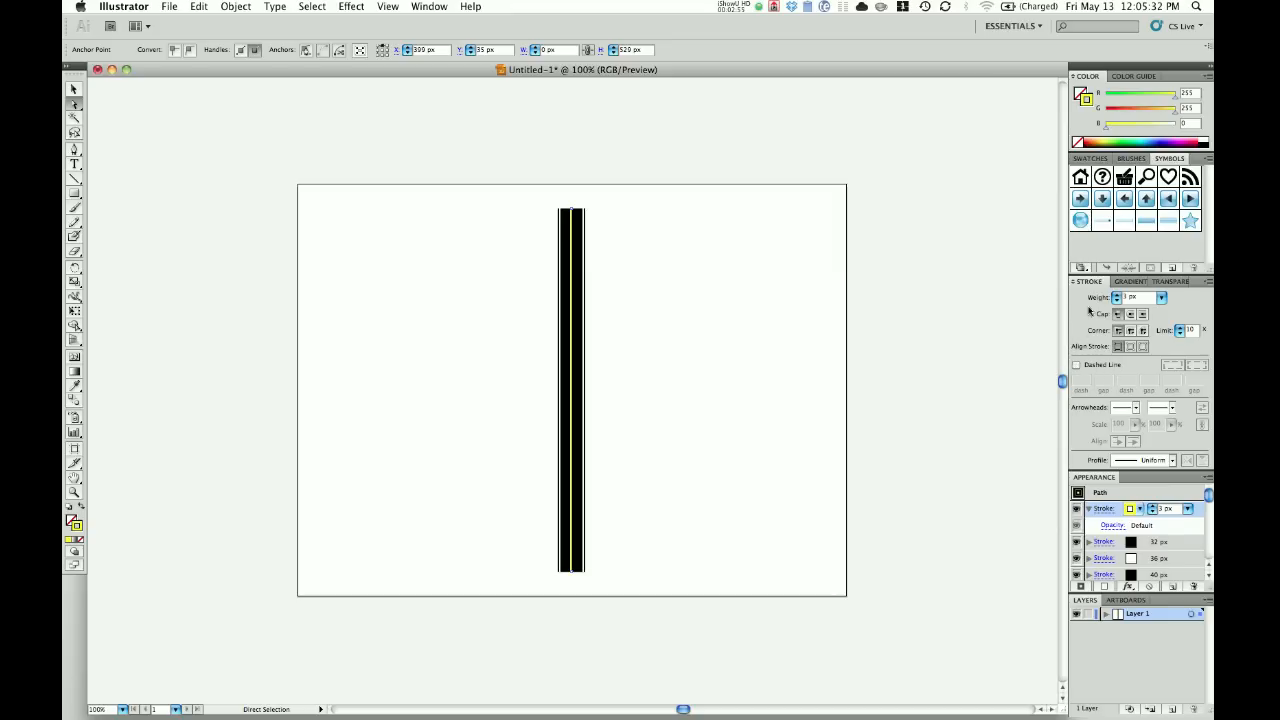
Step: Enable Dashed Line on the yellow stroke with a 12 px dash
click(1077, 364)
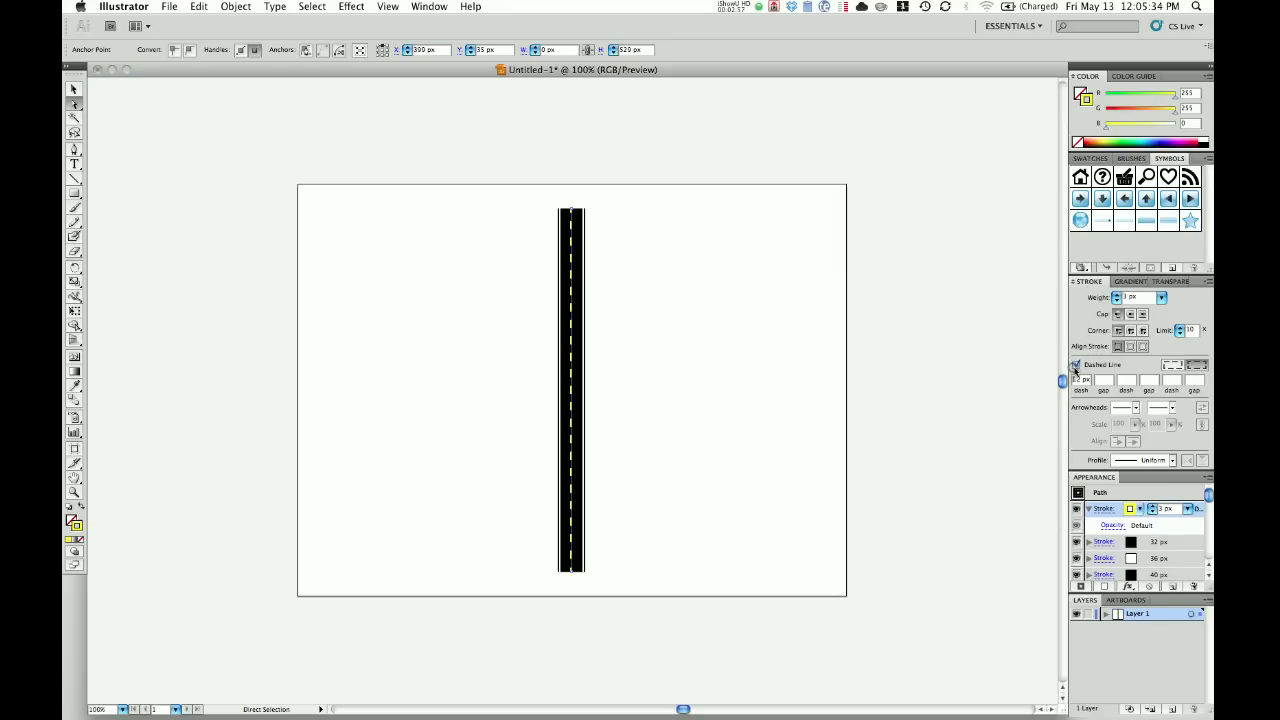
click(1088, 380)
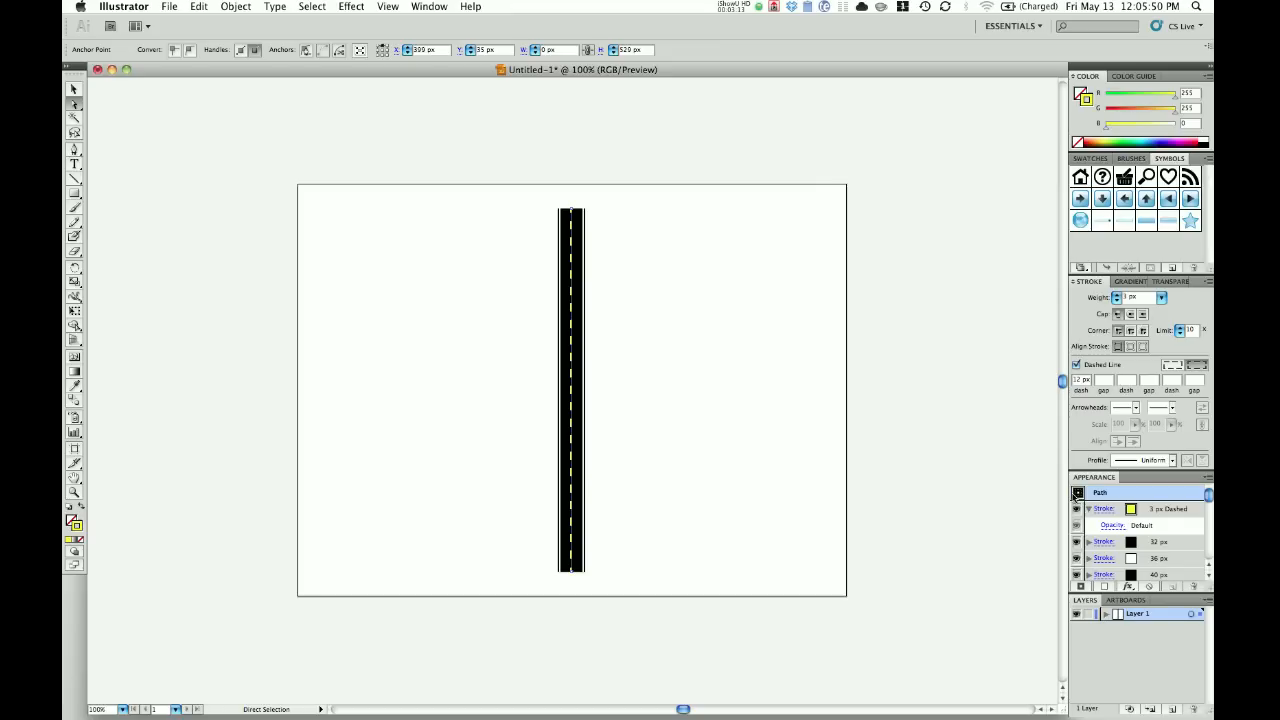
mouse_move(627, 528)
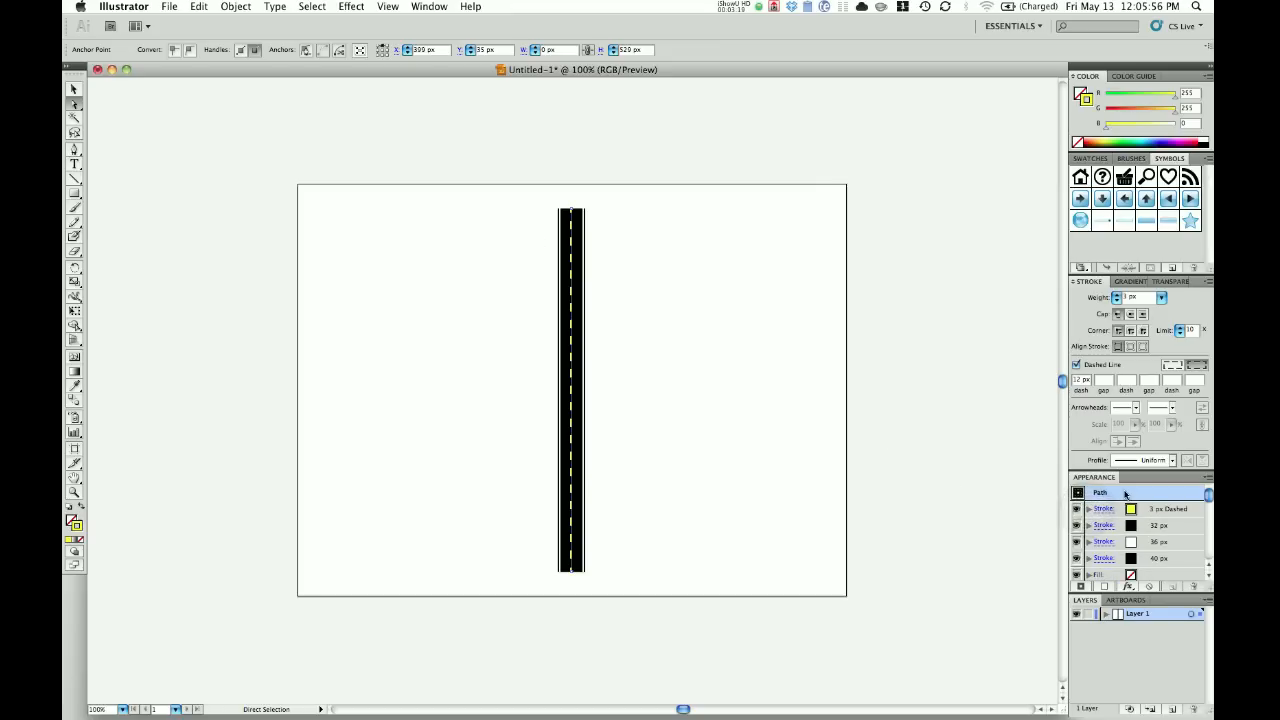
mouse_move(938, 310)
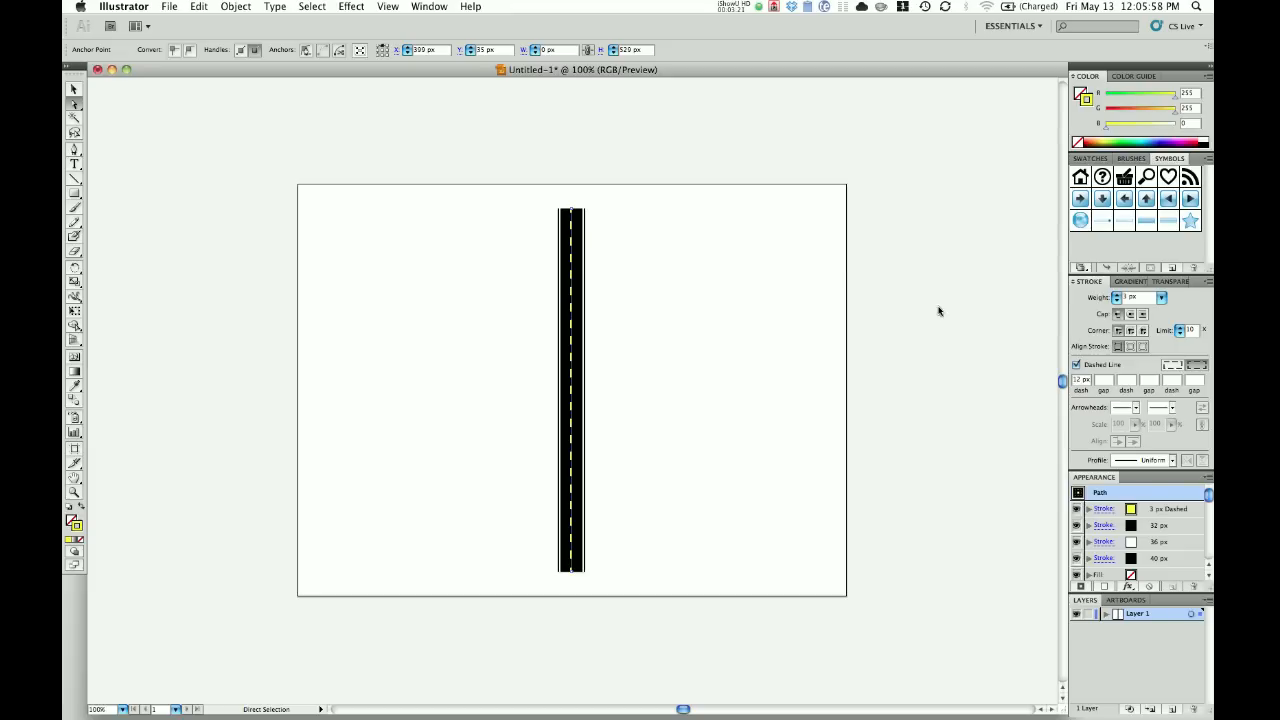
Step: Show the Graphic Styles panel and save the road's appearance as a new graphic style
click(429, 7)
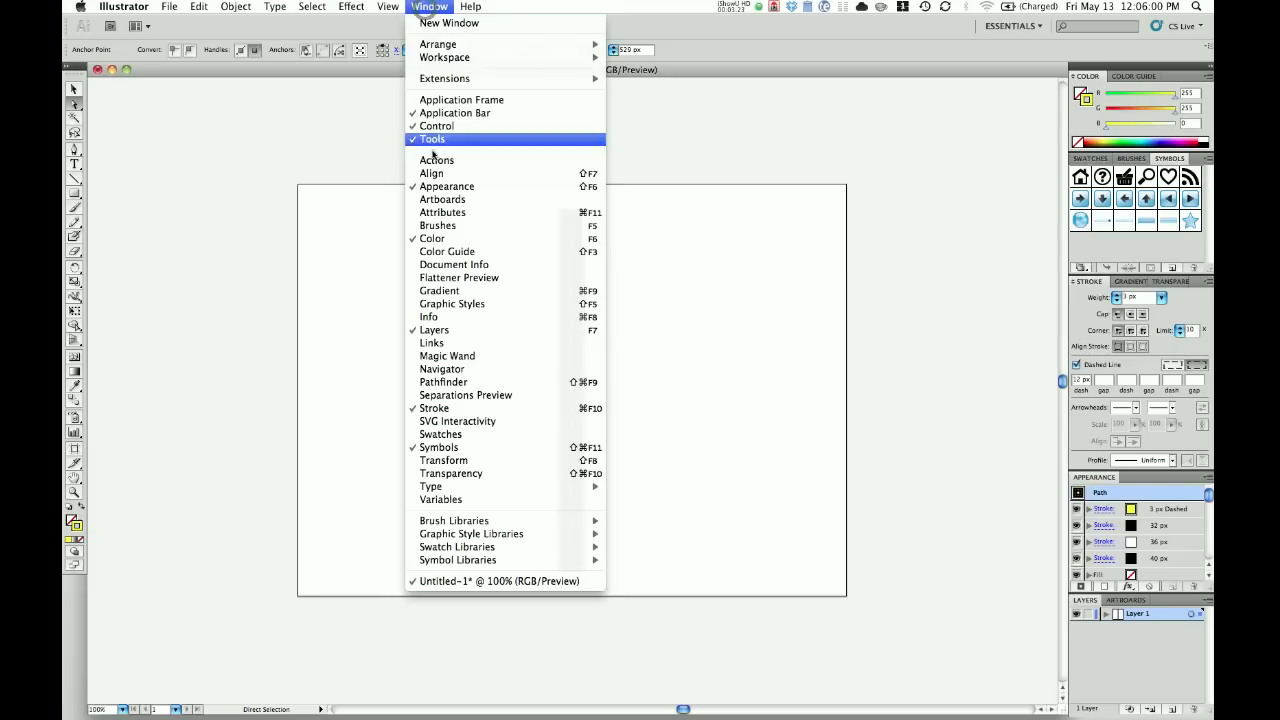
click(452, 303)
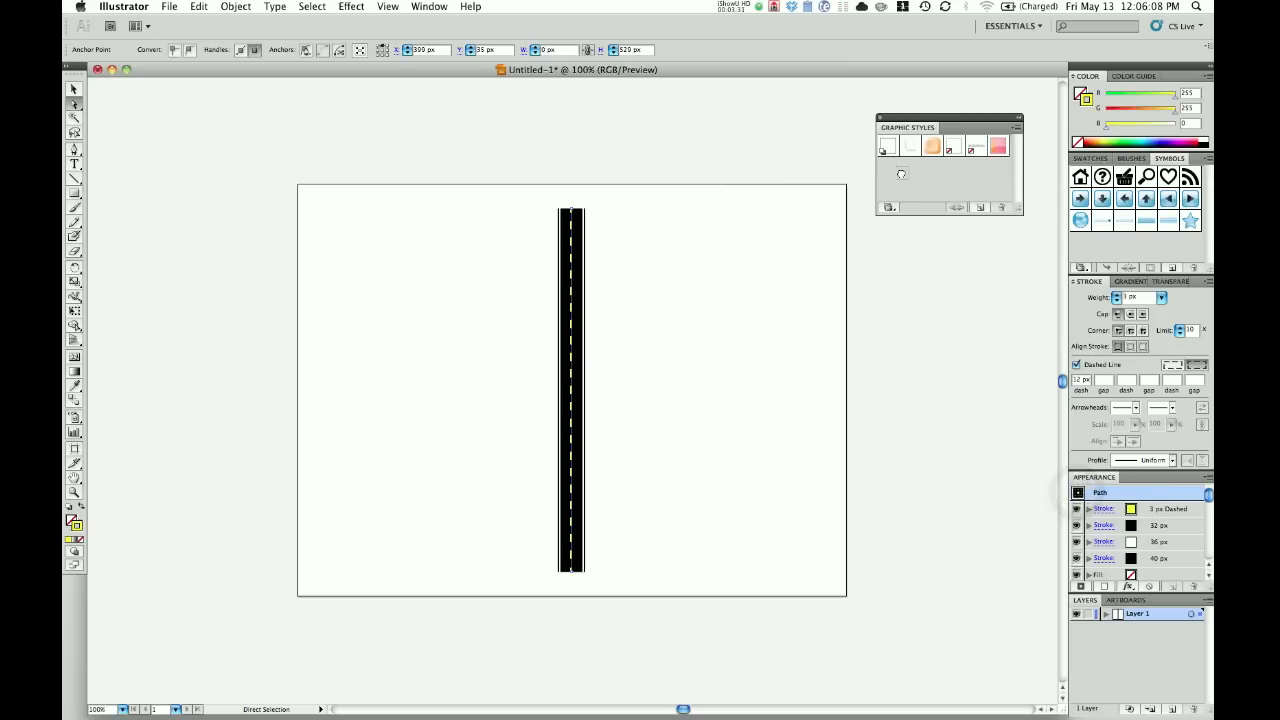
click(889, 167)
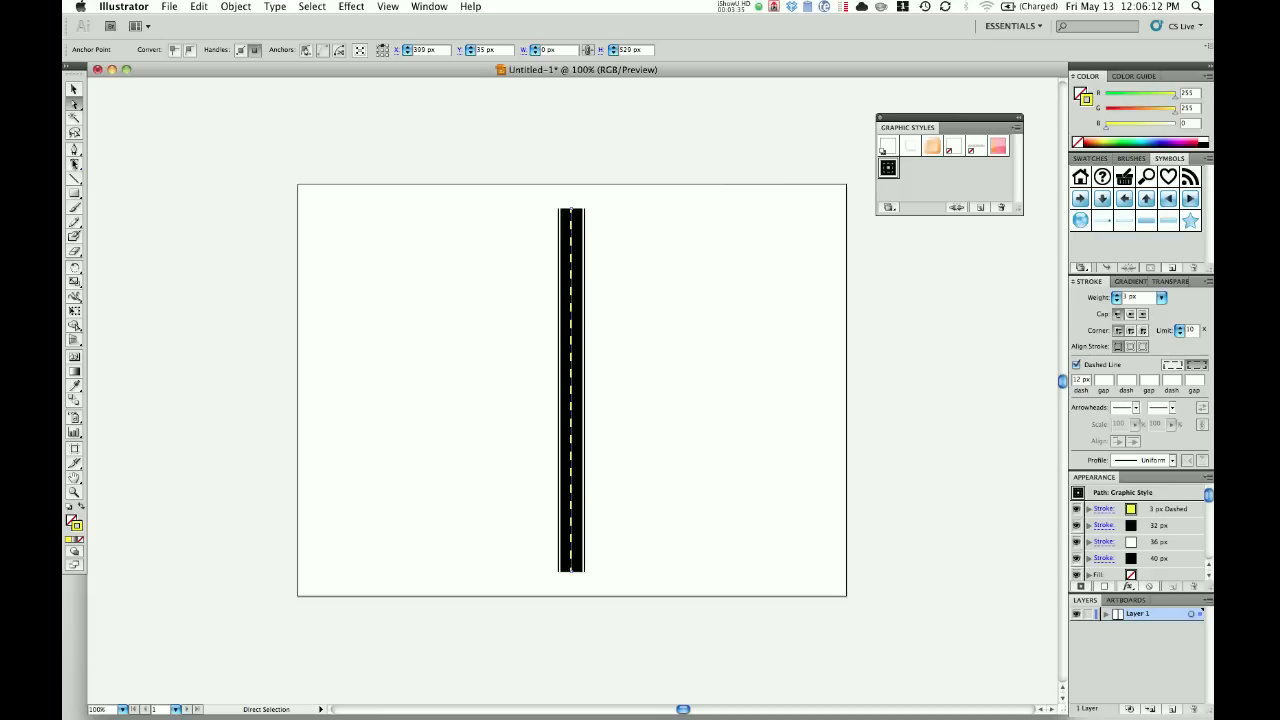
click(74, 150)
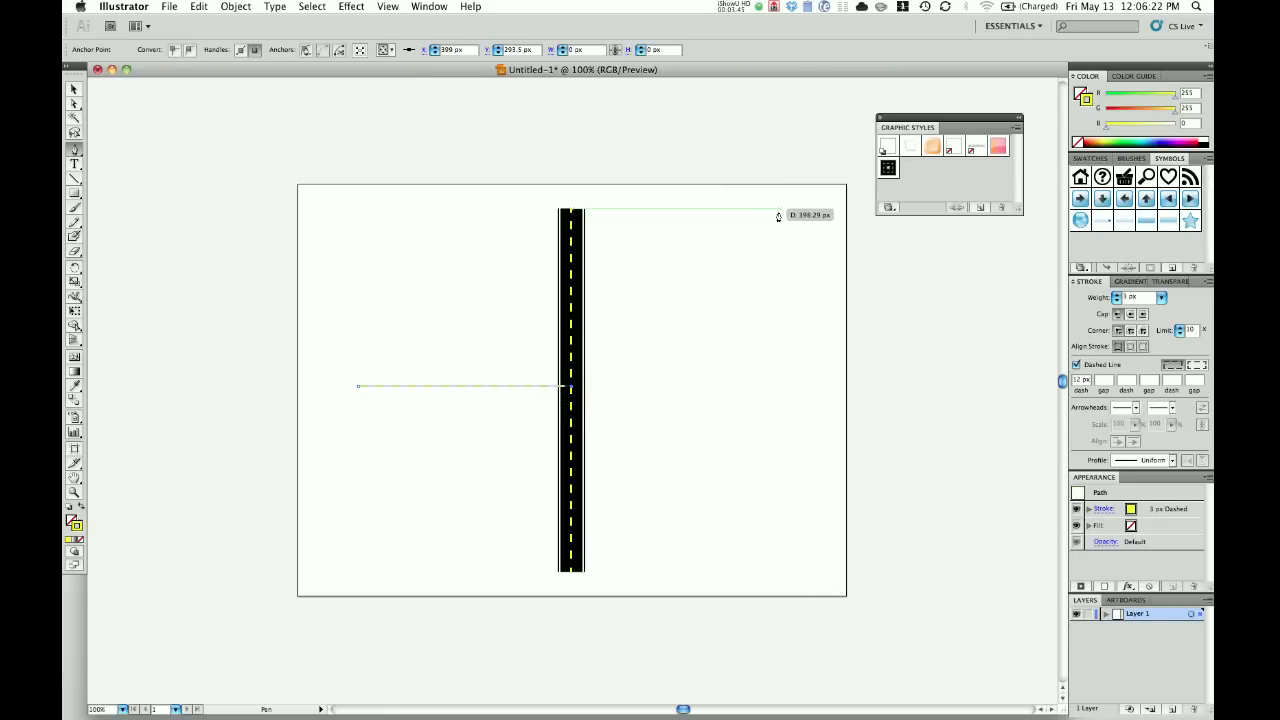
Step: Draw the horizontal crossing path and bend its end upward into a curve
drag(572, 387, 777, 212)
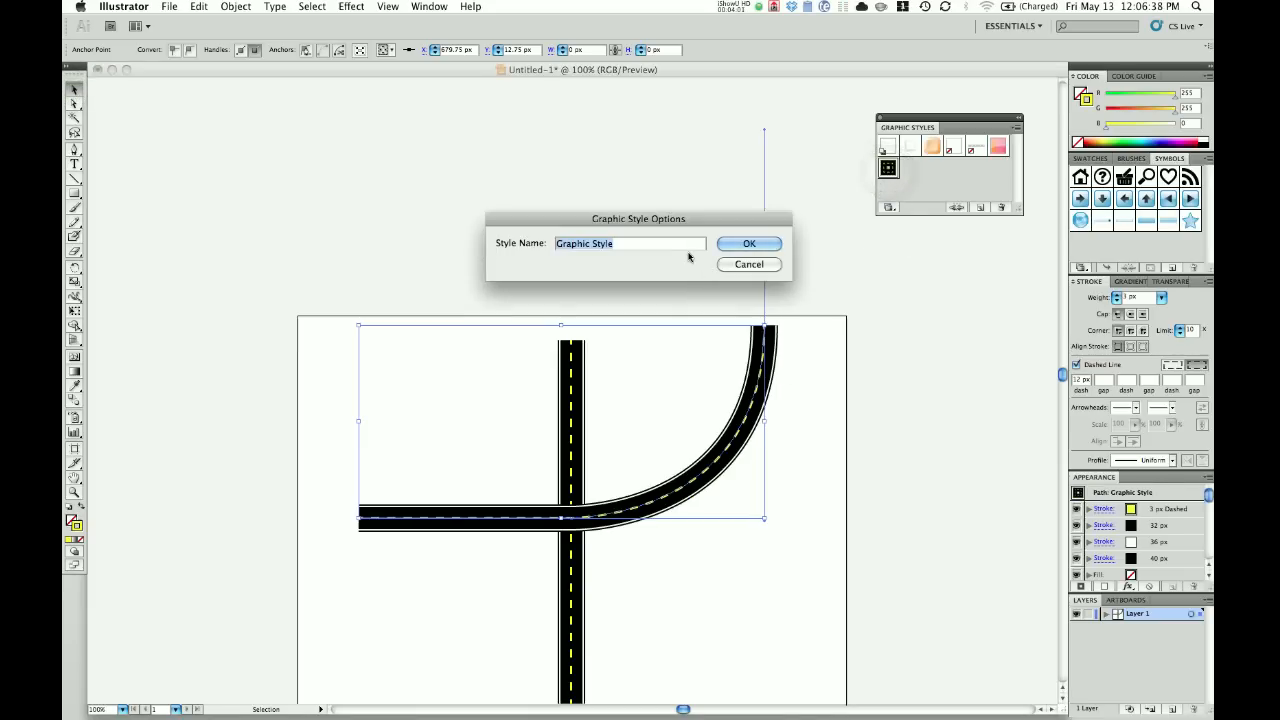
Step: Name the graphic style 'Road' and move the curved road lower along the highway
text(Road)
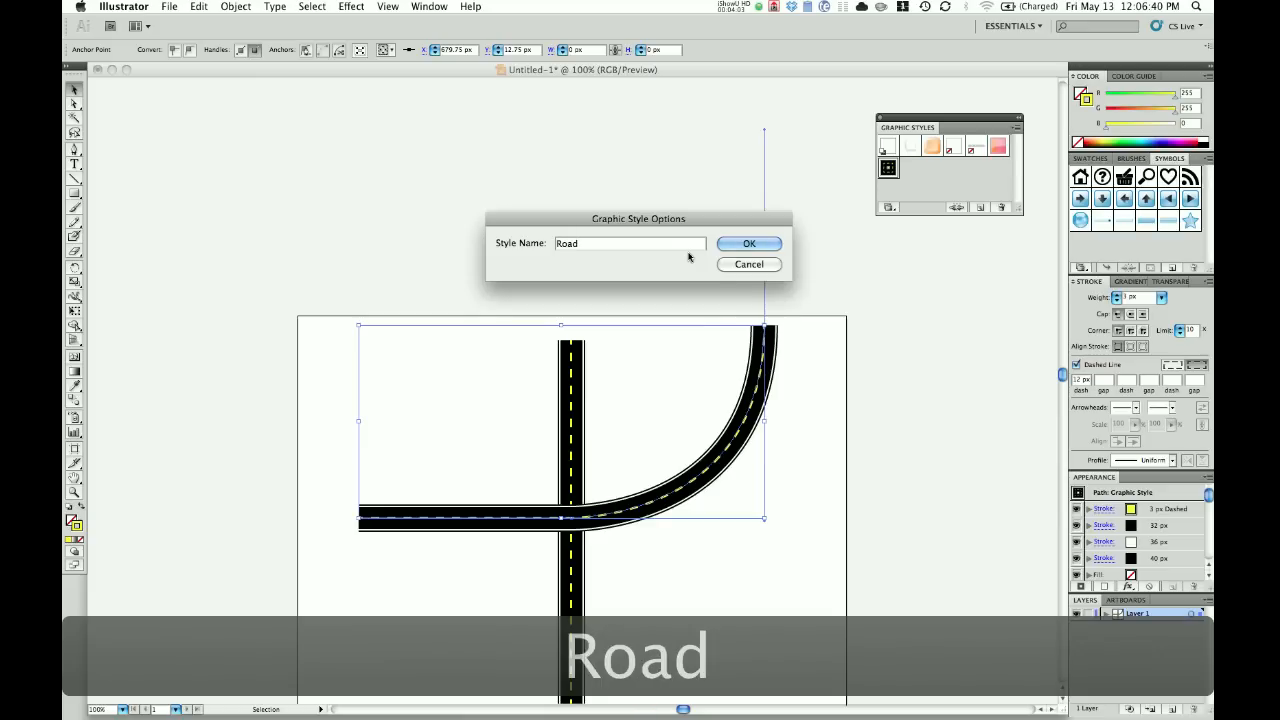
click(749, 243)
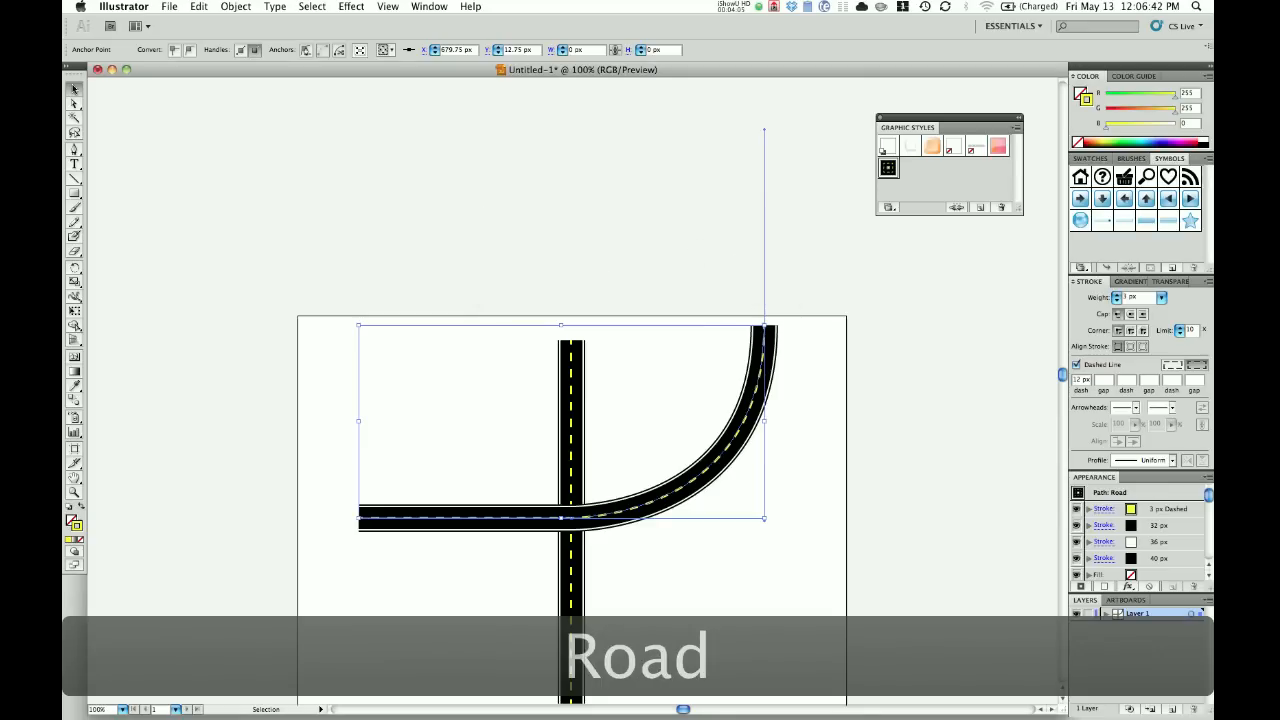
click(803, 423)
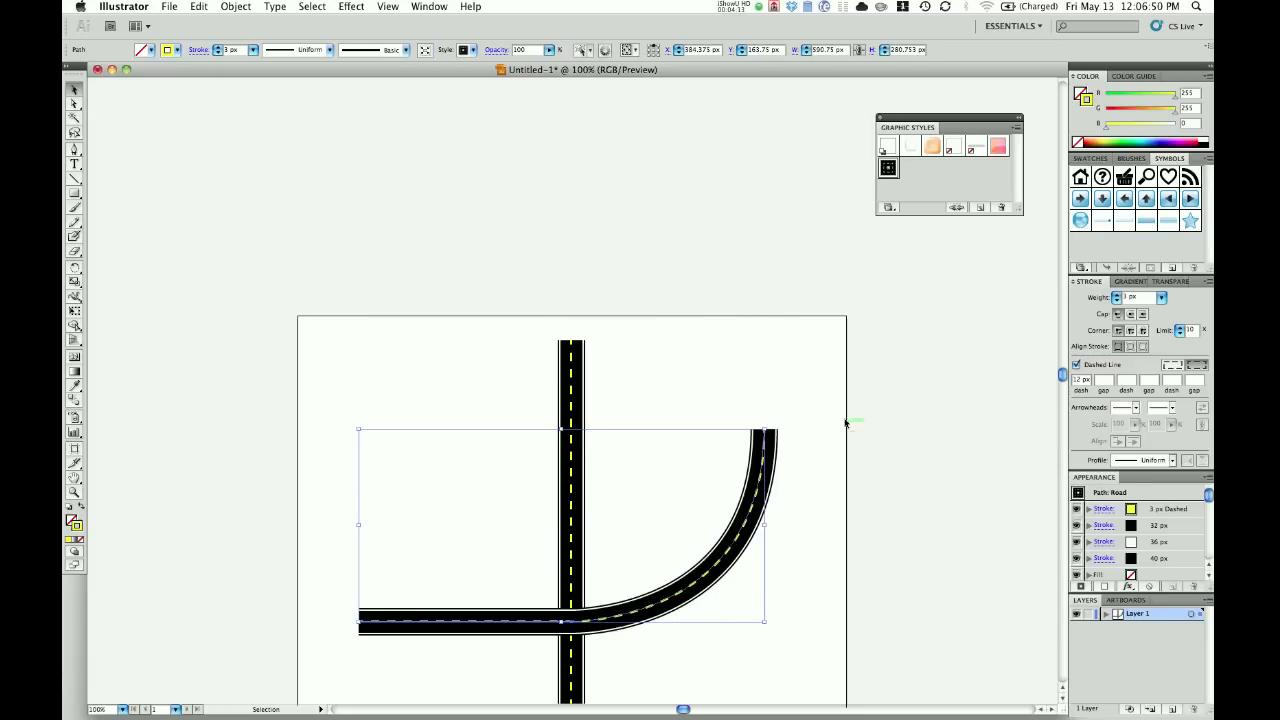
click(830, 390)
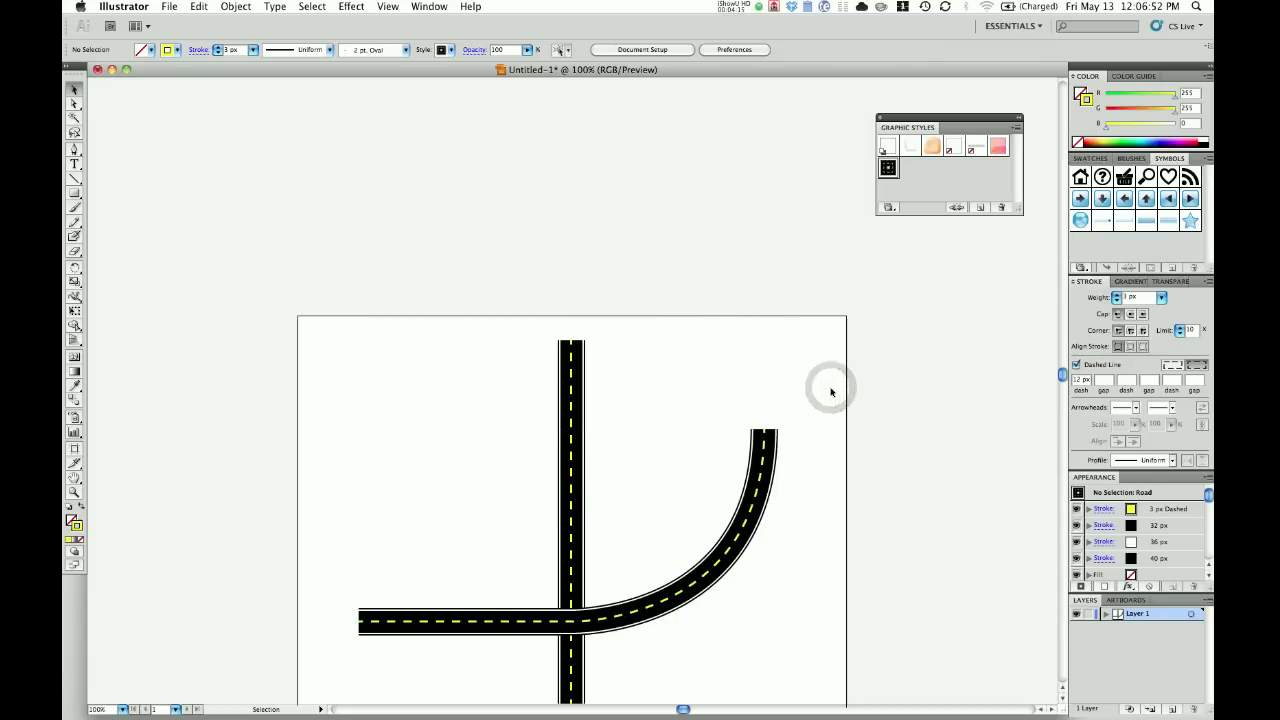
mouse_move(850, 485)
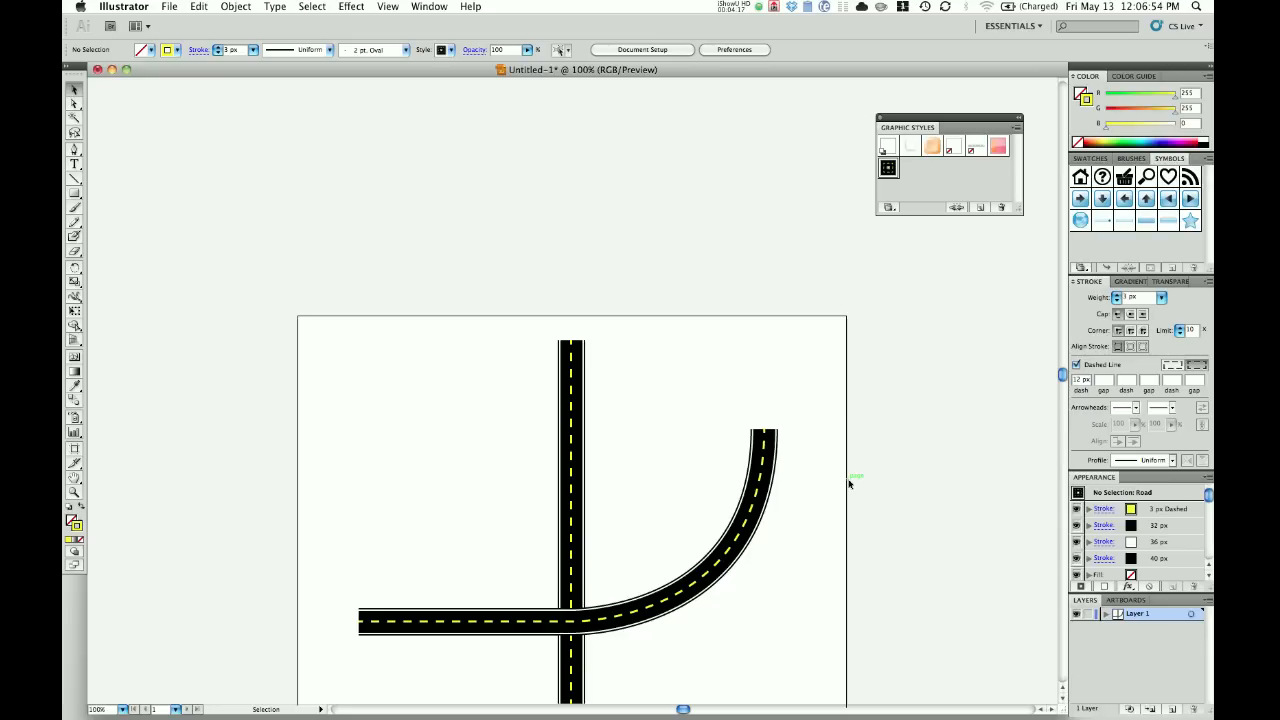
mouse_move(158, 268)
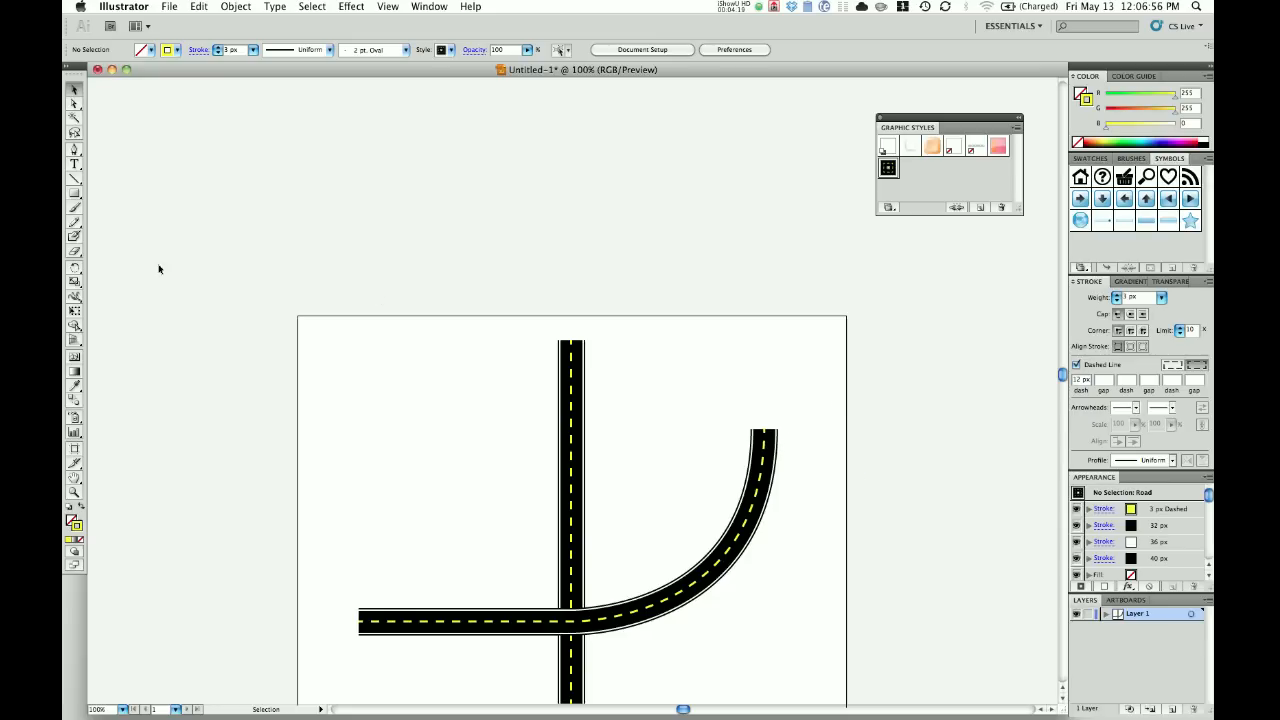
mouse_move(74, 164)
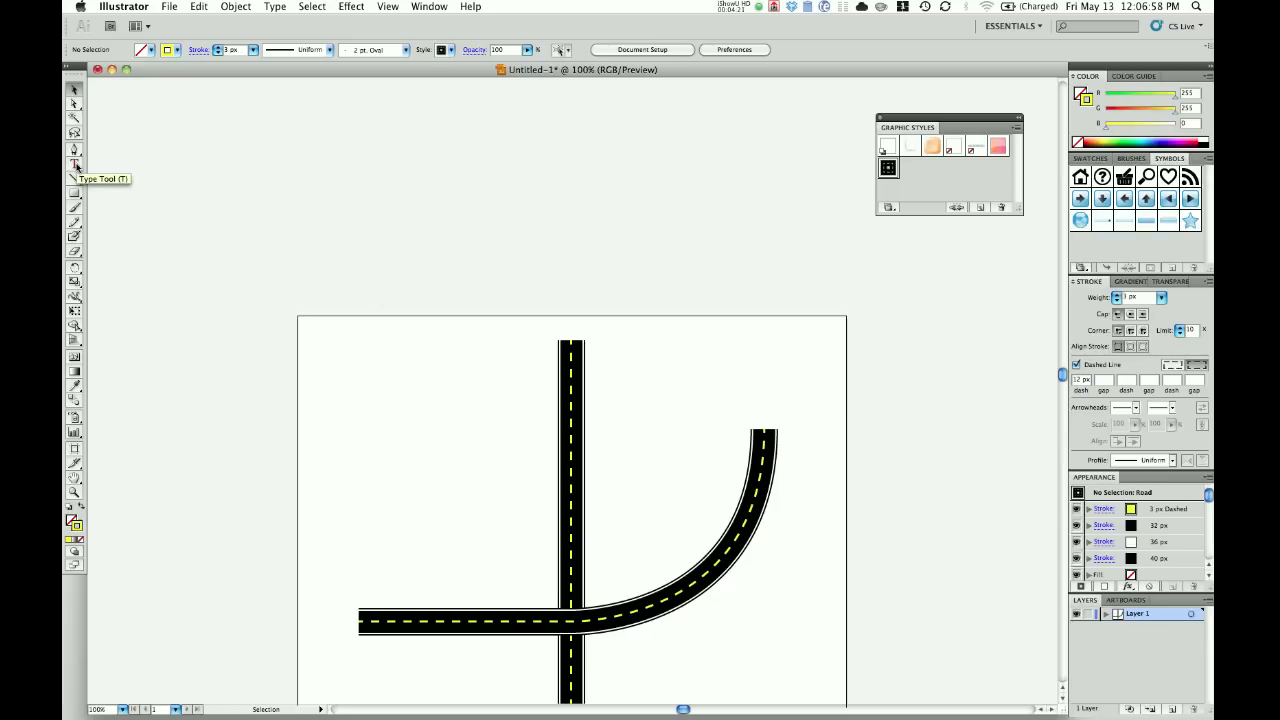
Step: Choose the Type on a Path tool and select a road path in the Layers panel
click(75, 162)
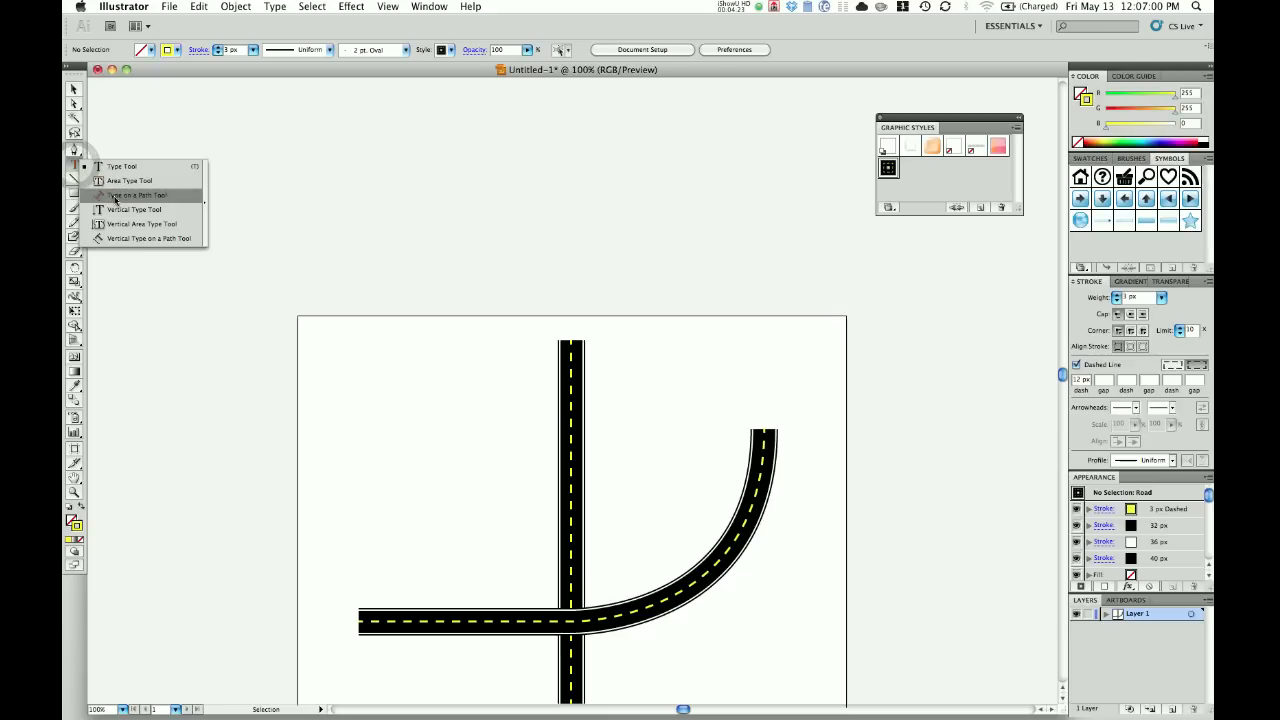
click(137, 195)
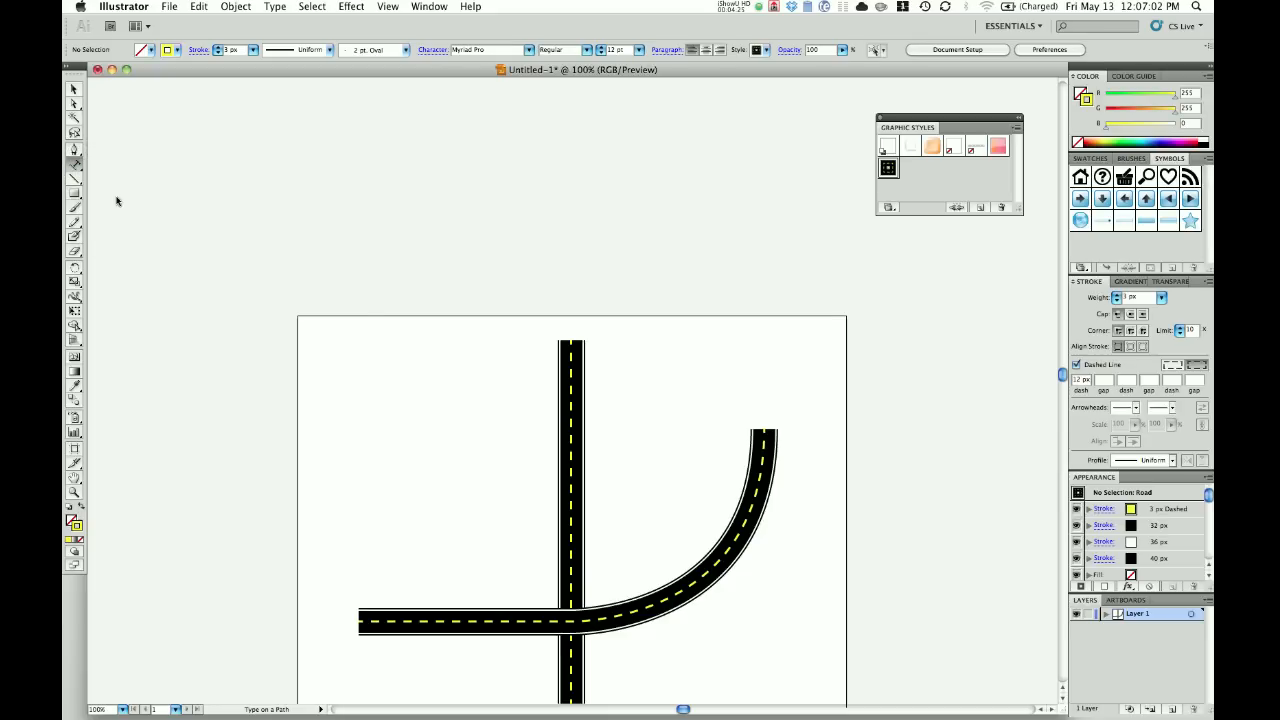
click(1105, 614)
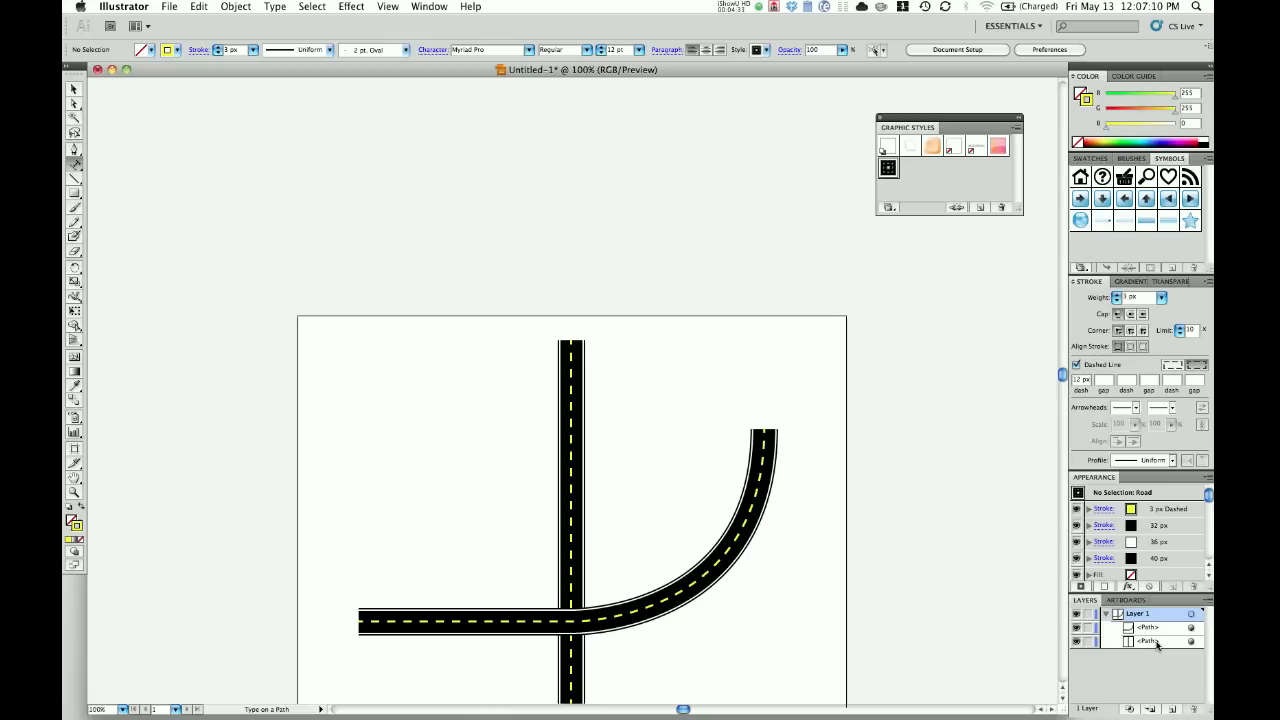
click(1150, 641)
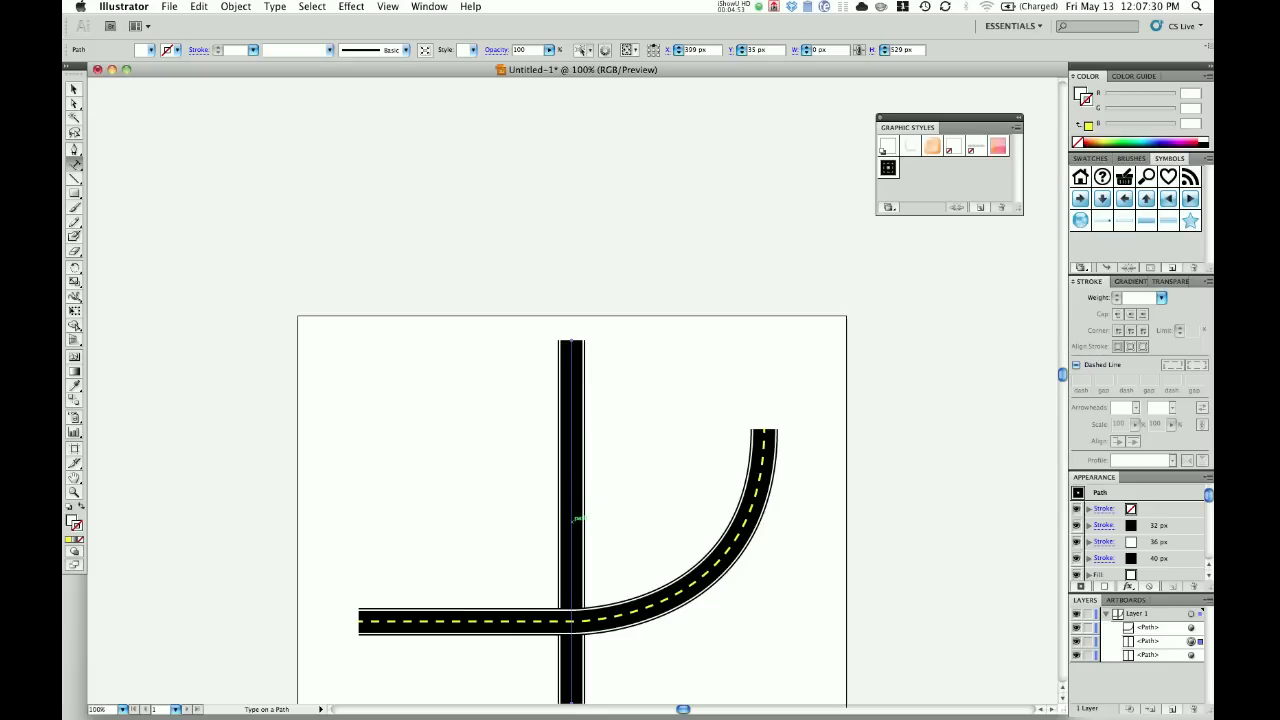
Step: Start type on the vertical road path with white fill at 18 pt
click(570, 525)
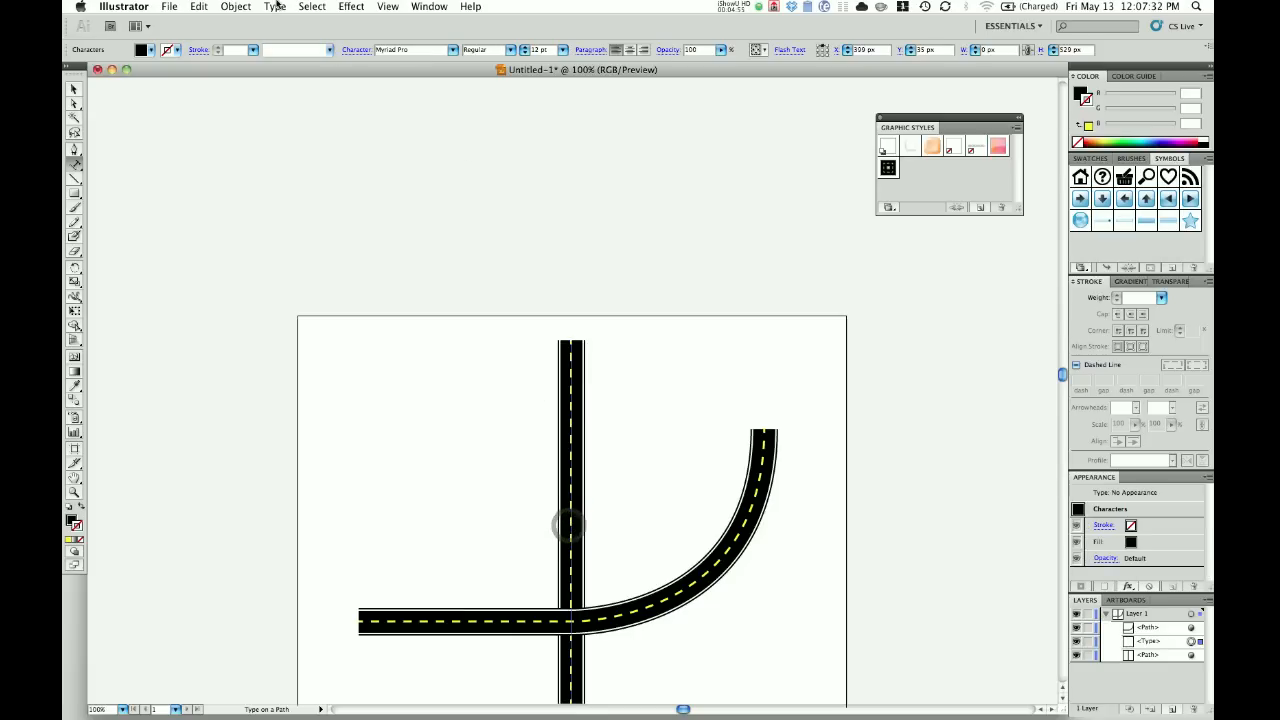
click(142, 50)
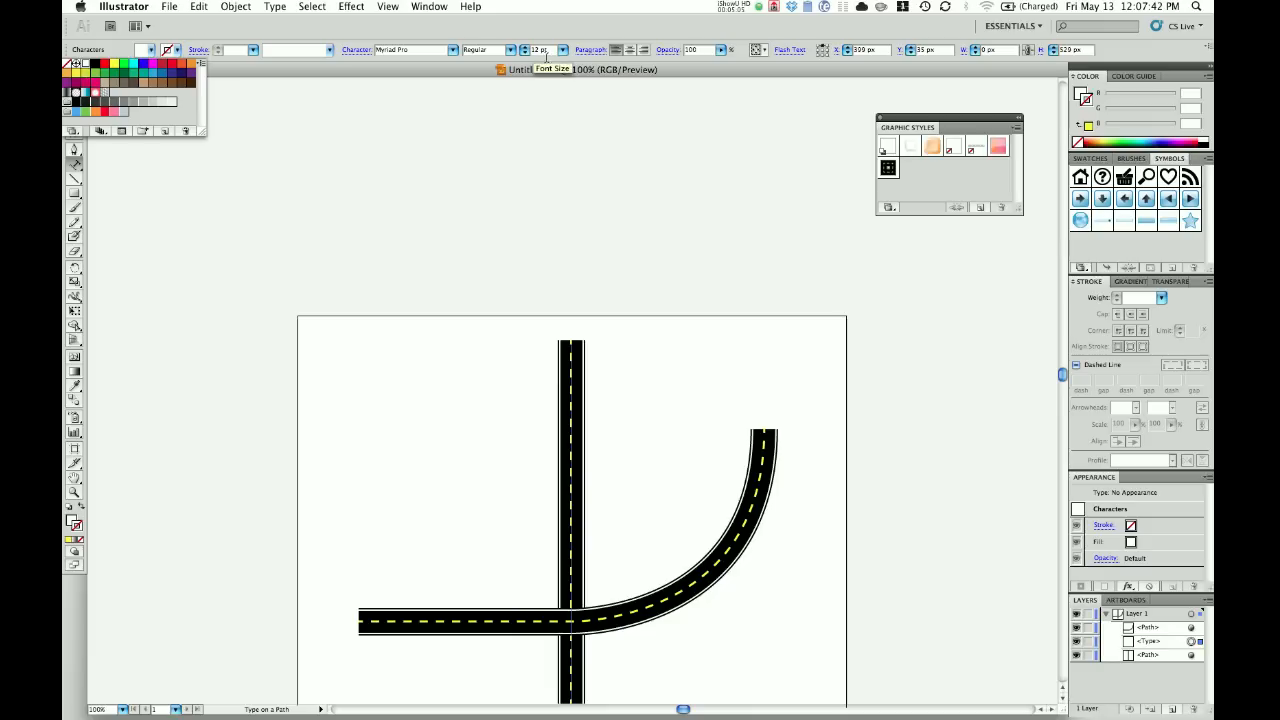
click(563, 50)
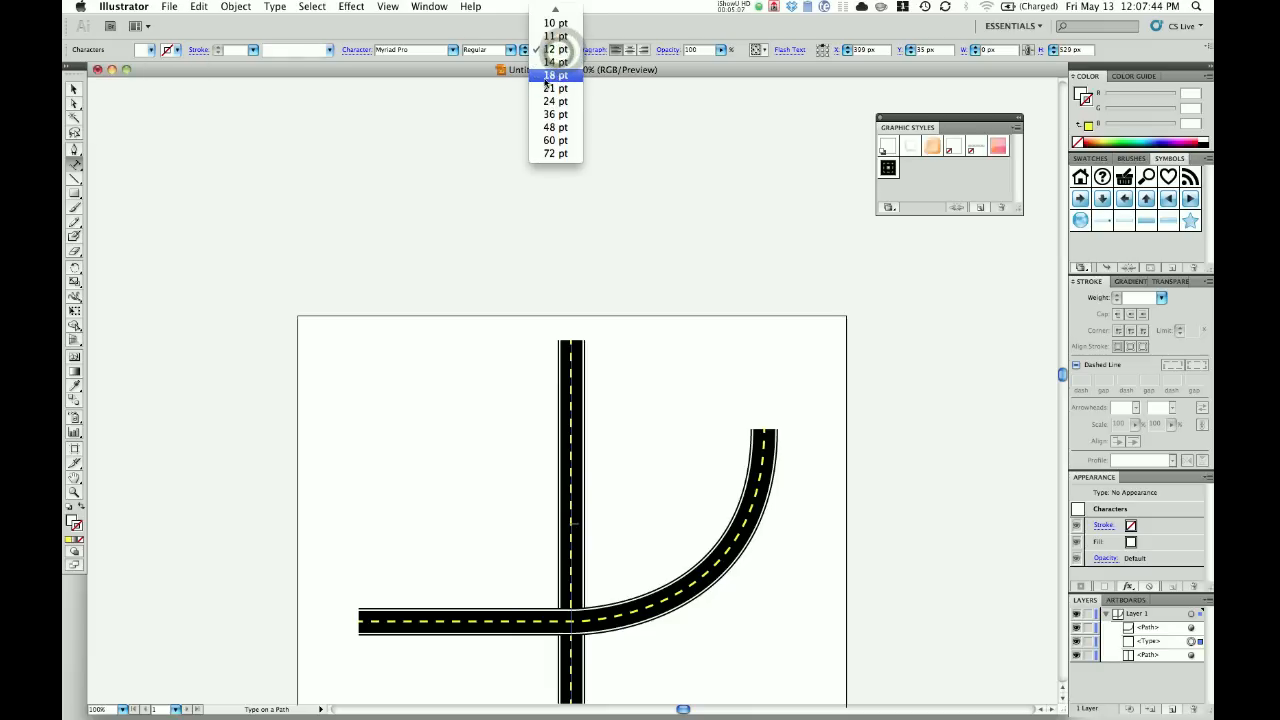
click(556, 75)
text(This is)
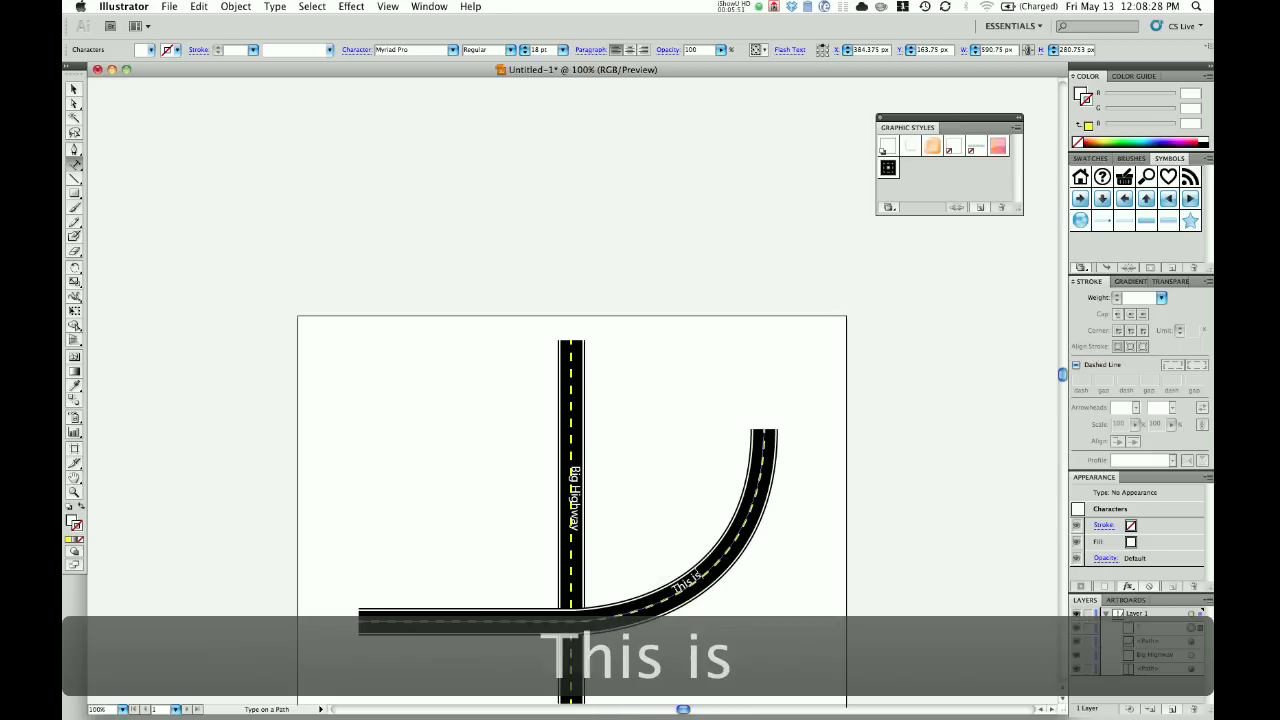
Step: Type the curved road's street name, continuing with 'the ro'
text(the road to my house)
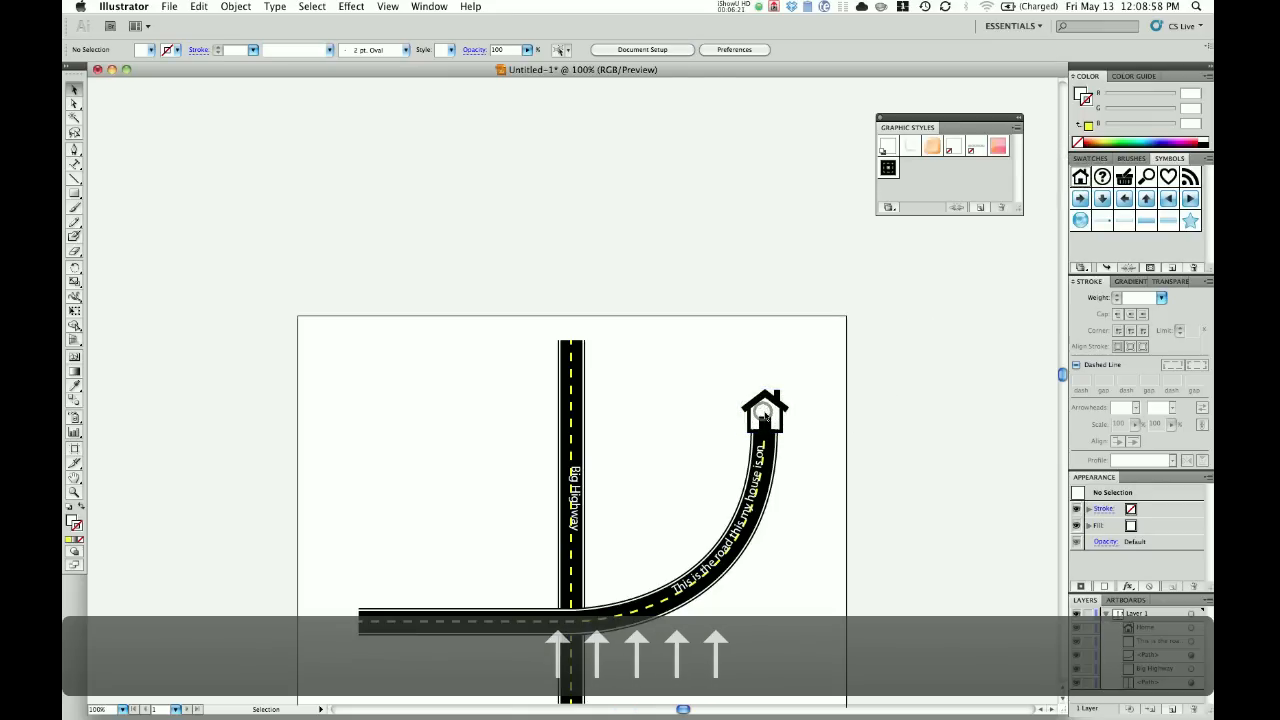
Step: Select the house symbol at the curved road's end
click(765, 410)
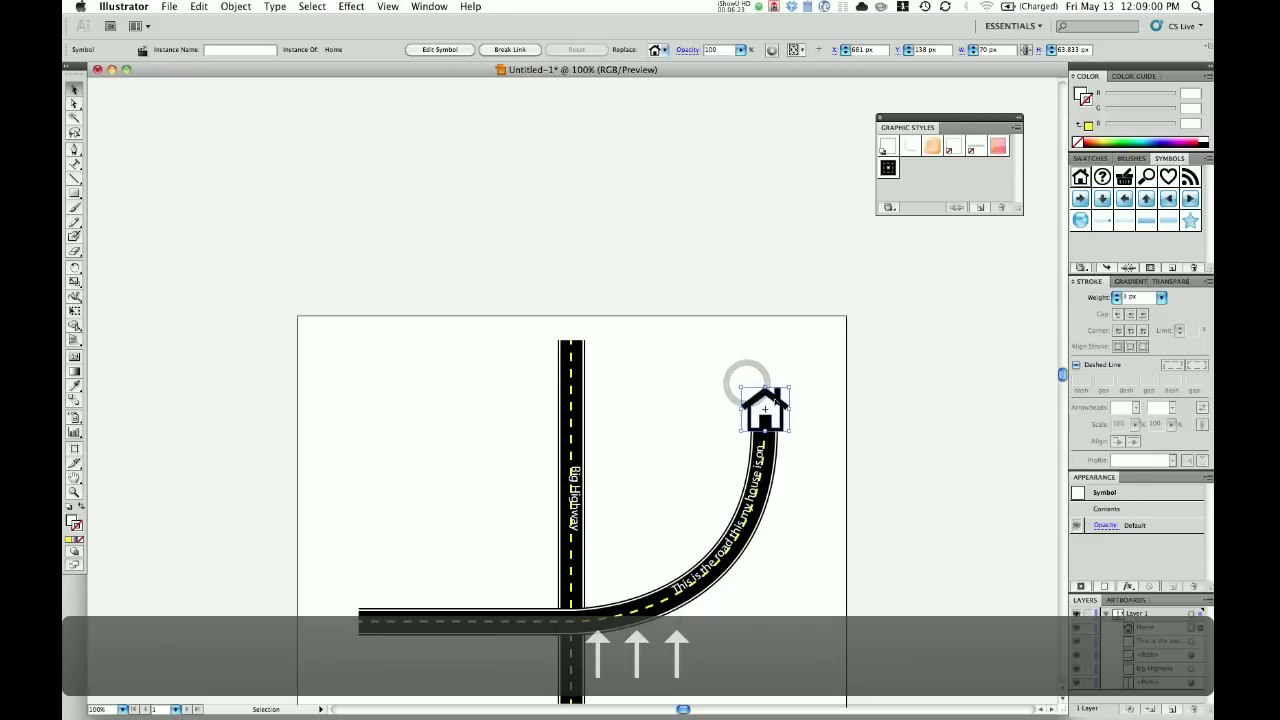